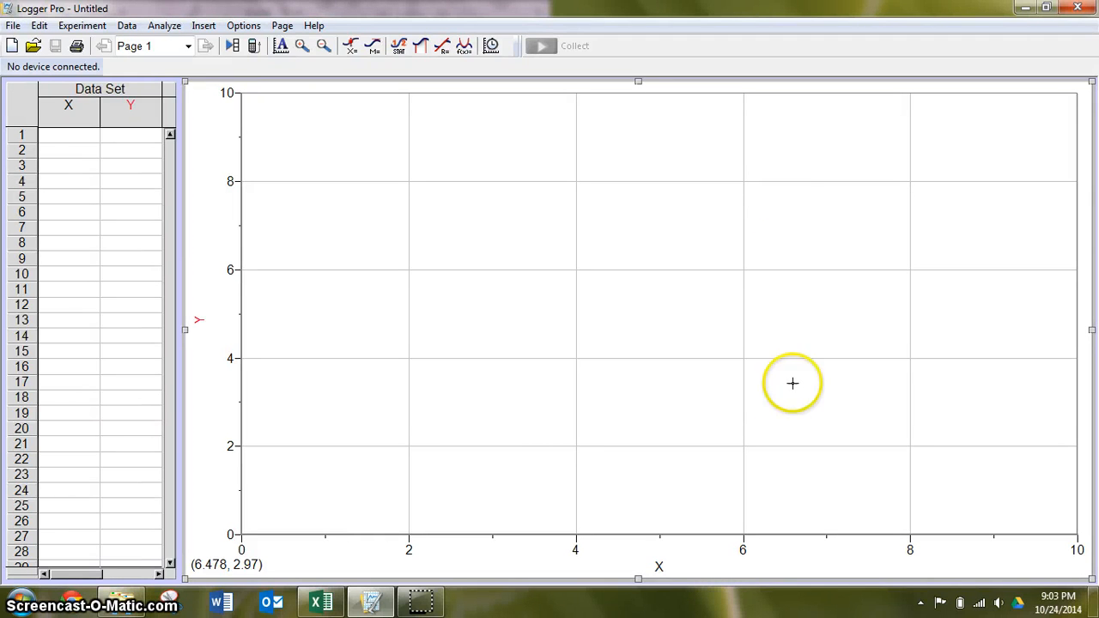
mouse_move(753, 163)
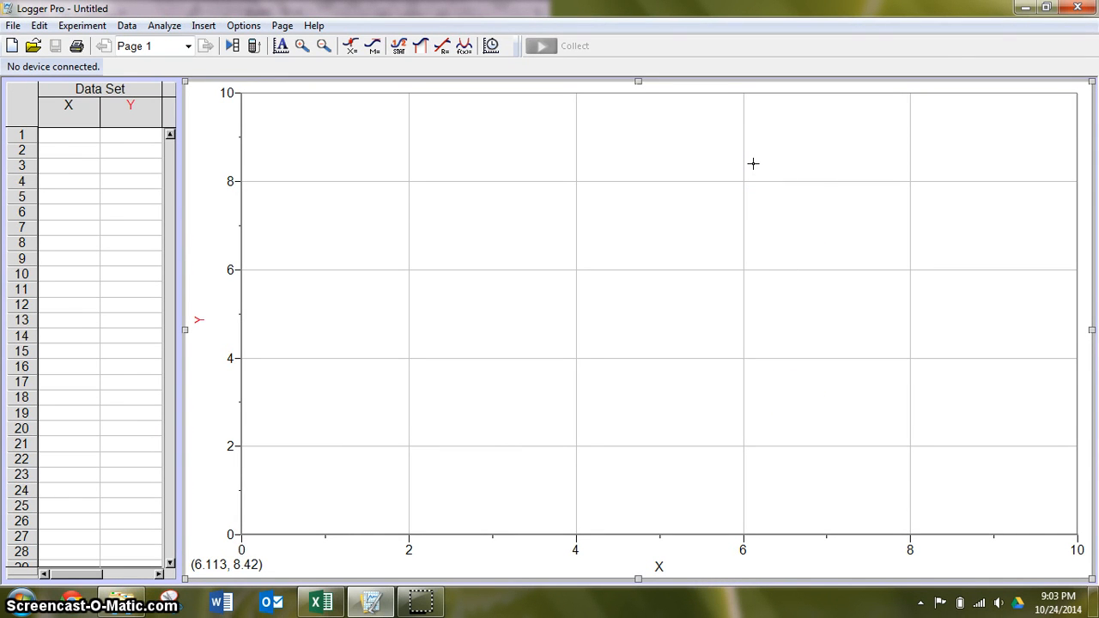
mouse_move(533, 261)
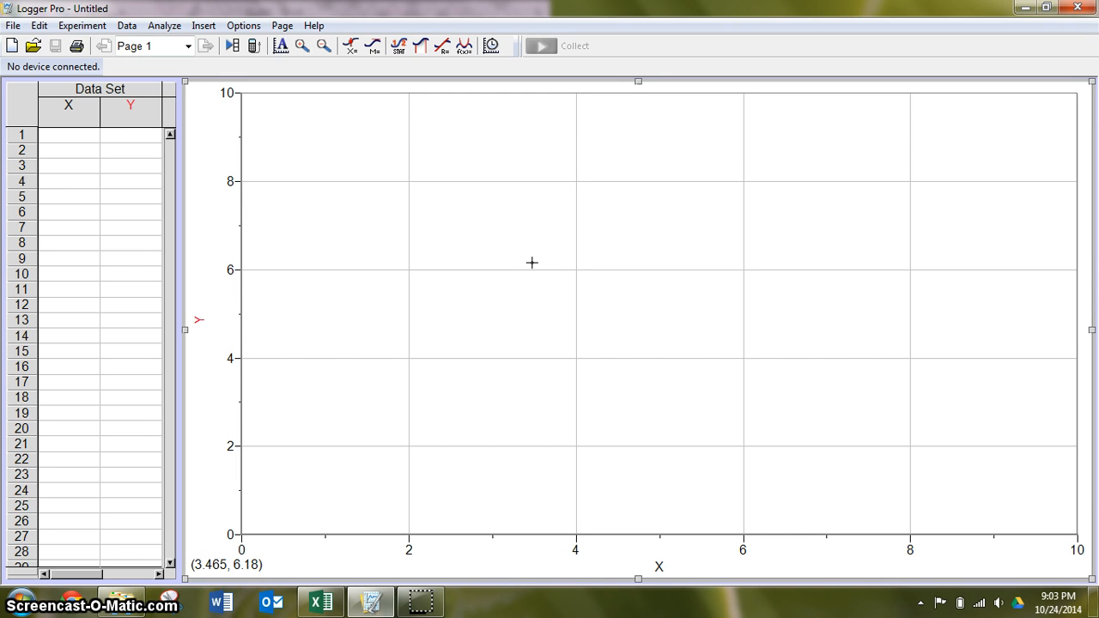
mouse_move(533, 260)
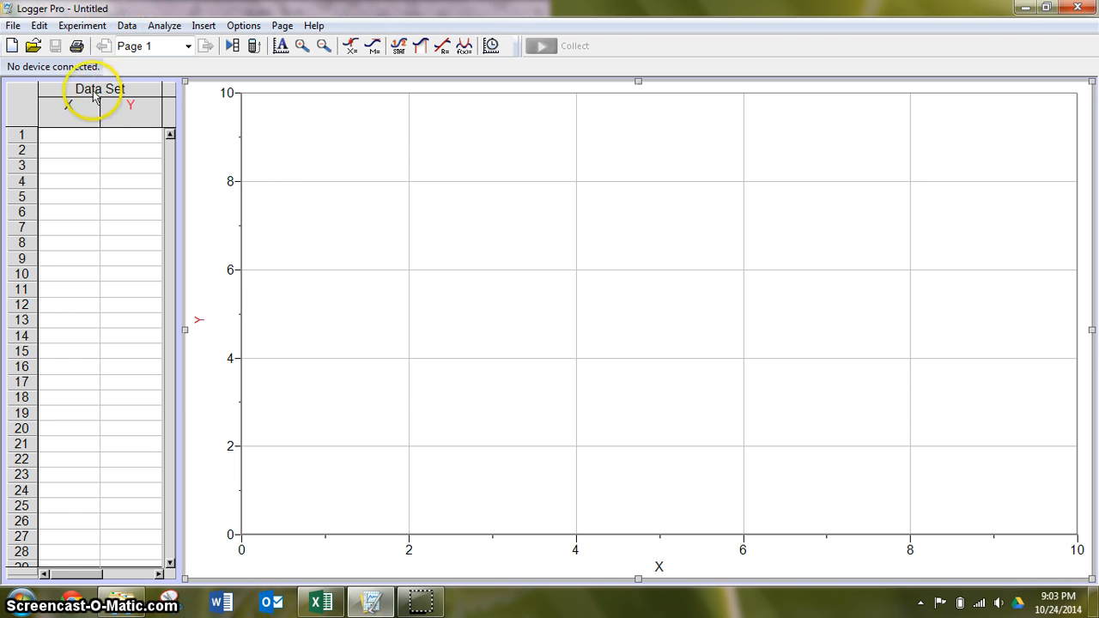
Step: Rename the first data set to 'Strong Response'
double_click(93, 89)
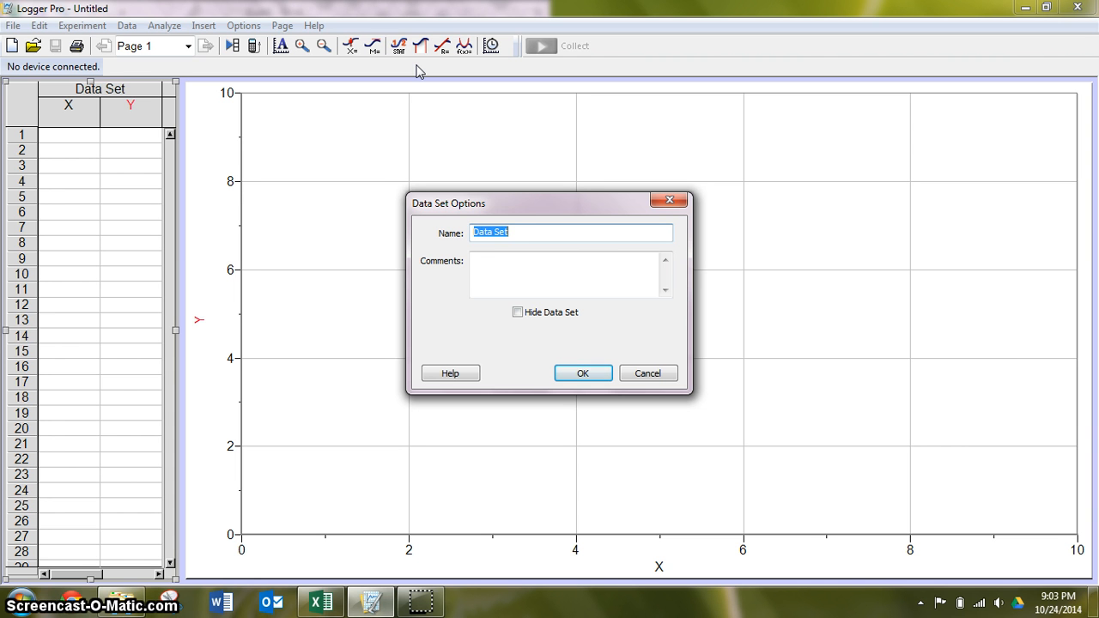
type("Strong")
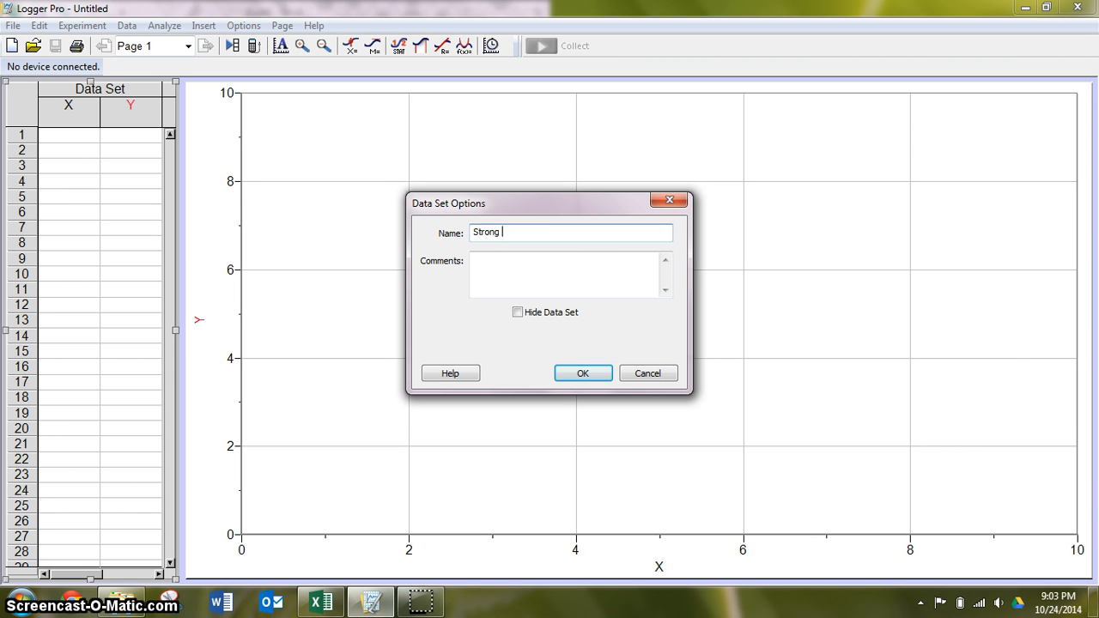
type("Response")
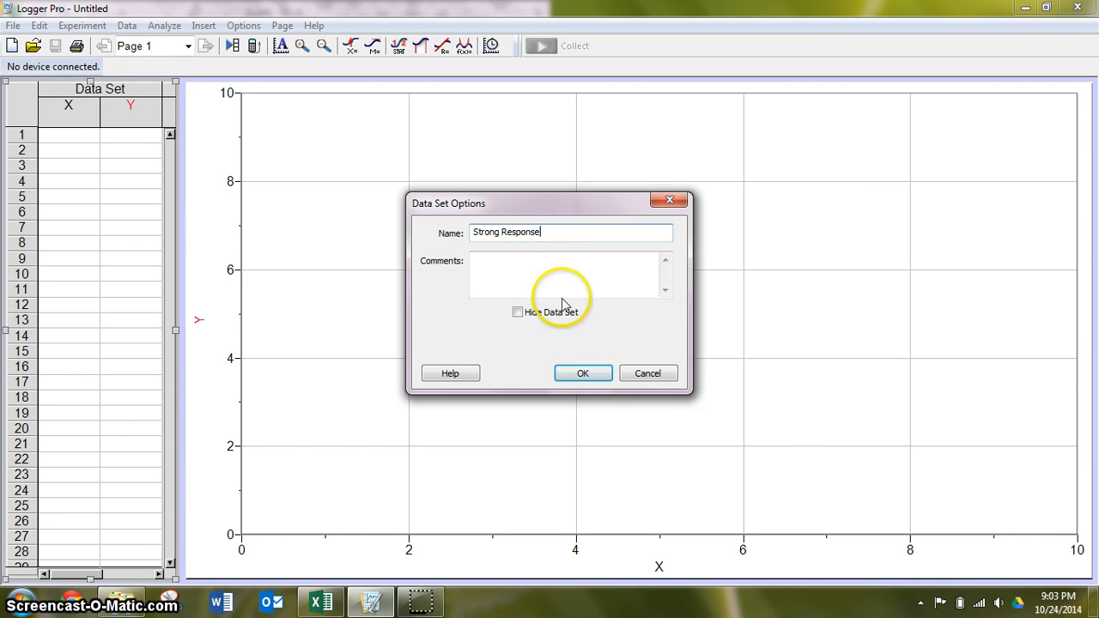
left_click(582, 374)
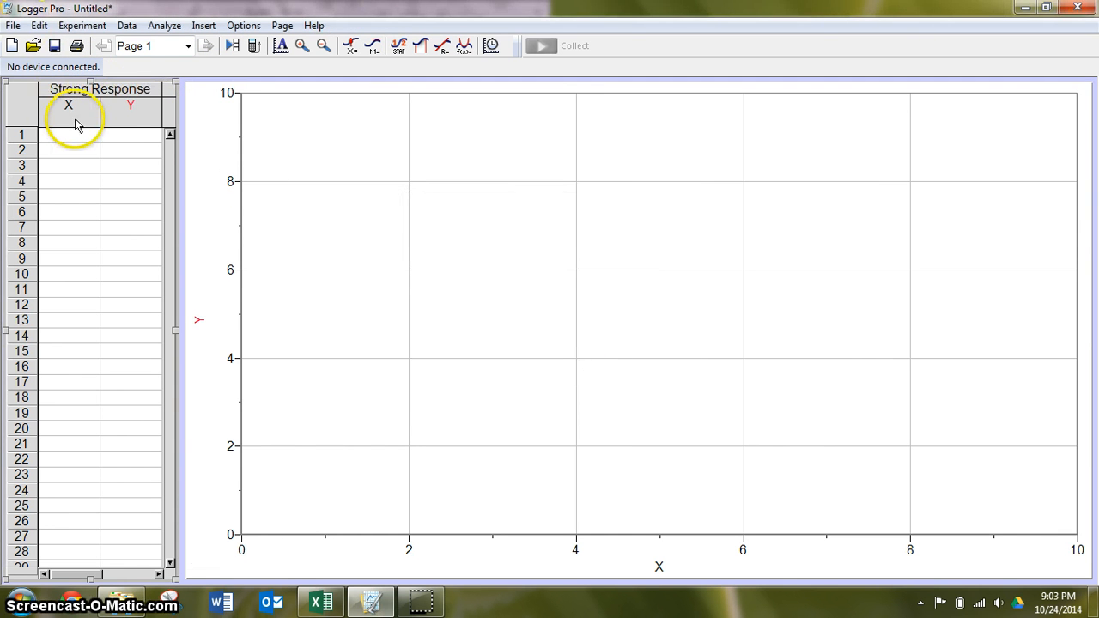
Step: Name the x column 'Concentration of Copper' with units ppm
double_click(68, 110)
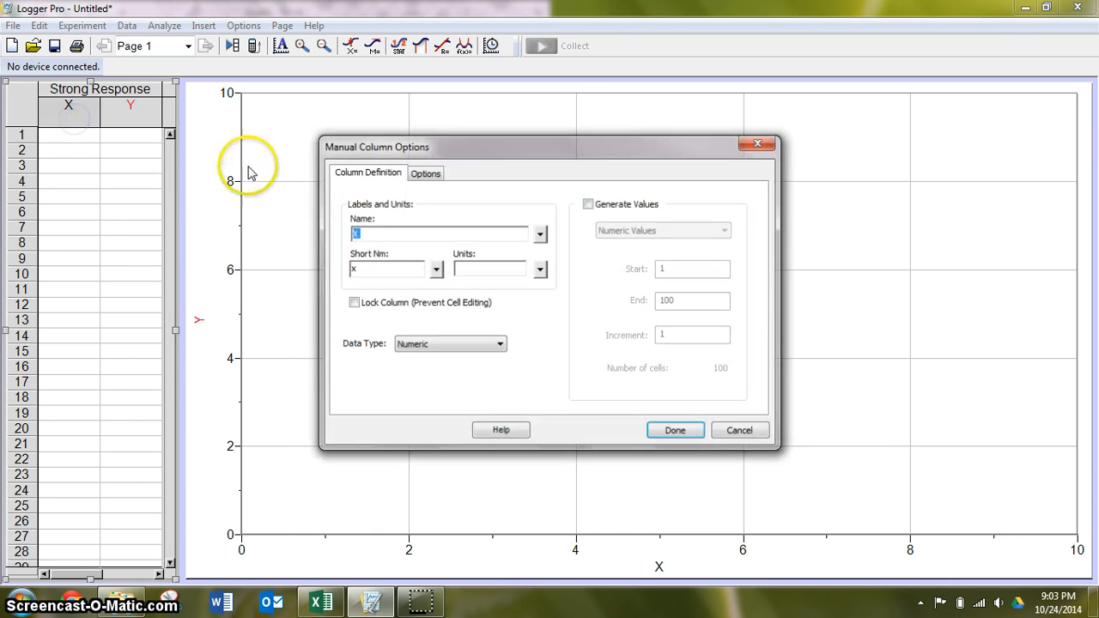
mouse_move(471, 217)
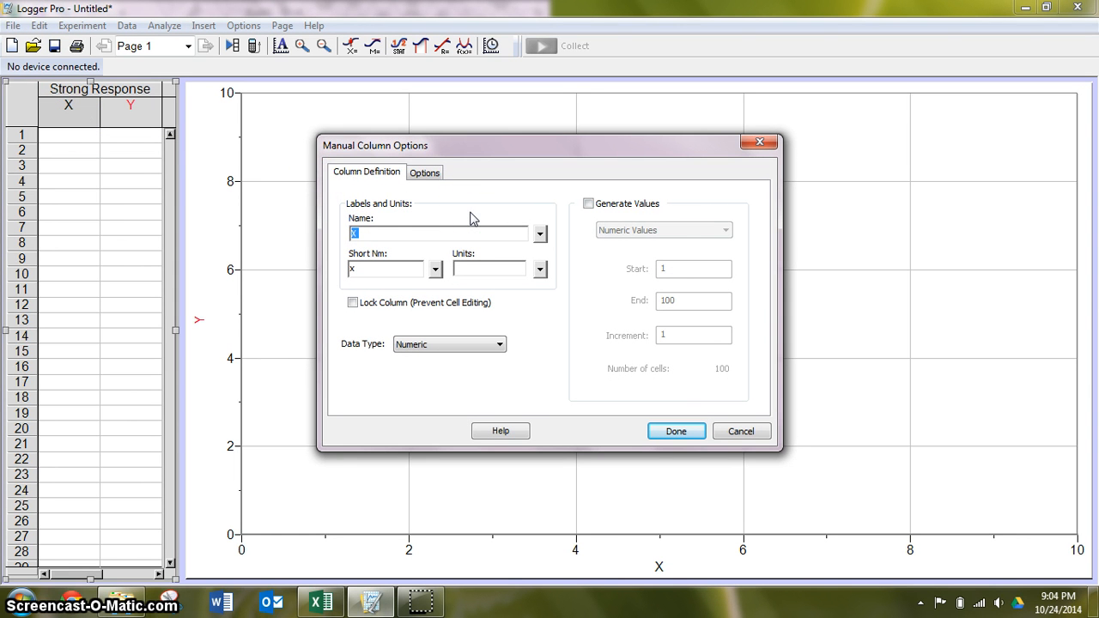
type("Coned")
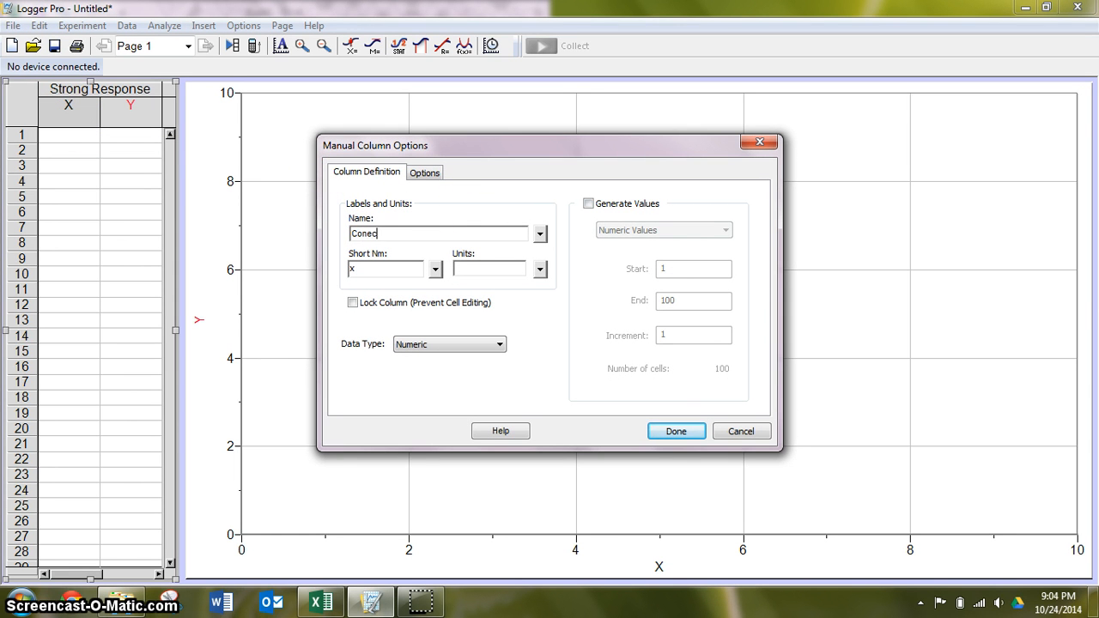
type("Concentra")
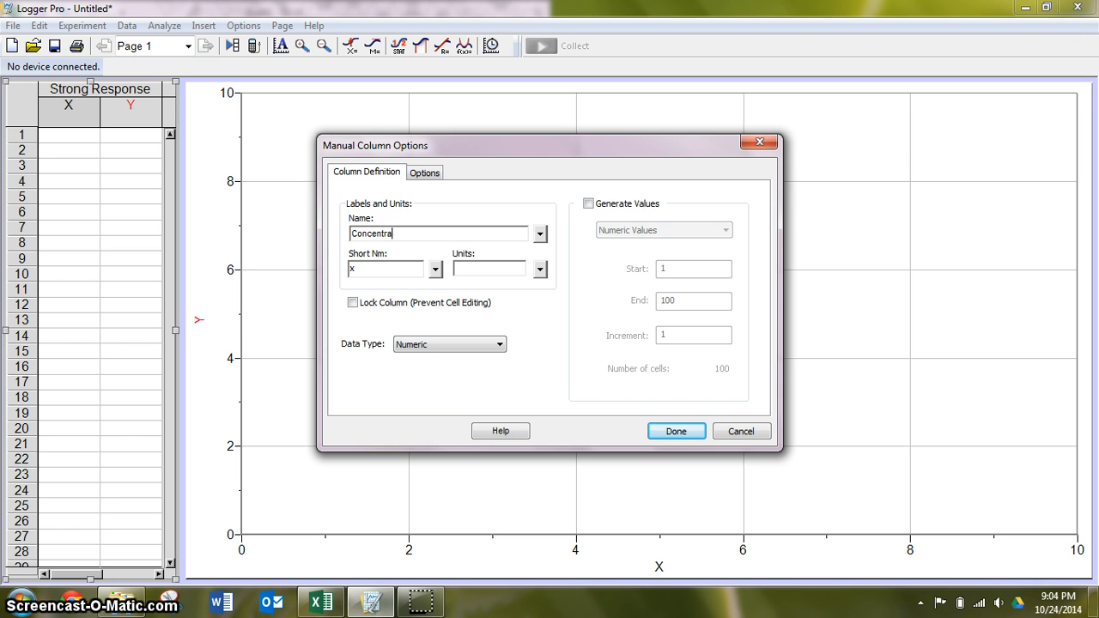
type("tion")
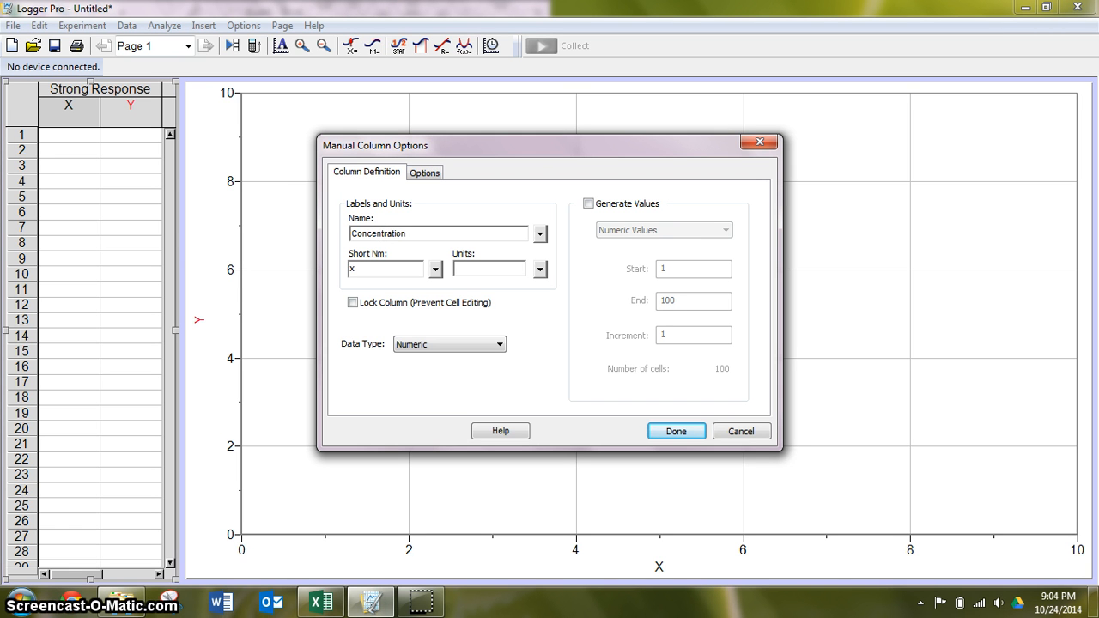
left_click(438, 233)
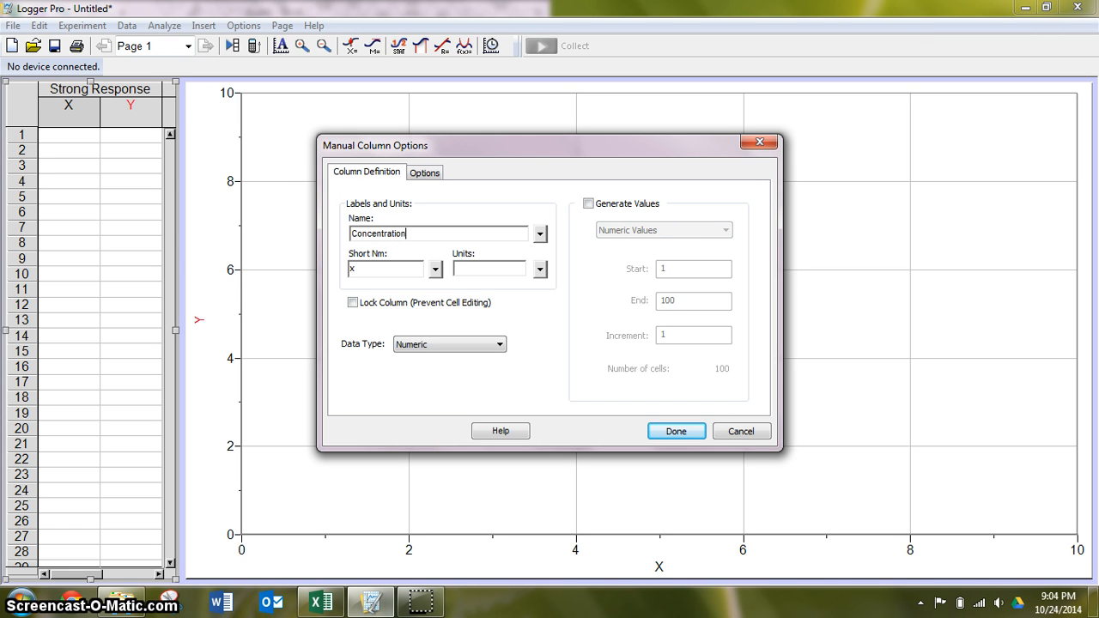
type("of Copper")
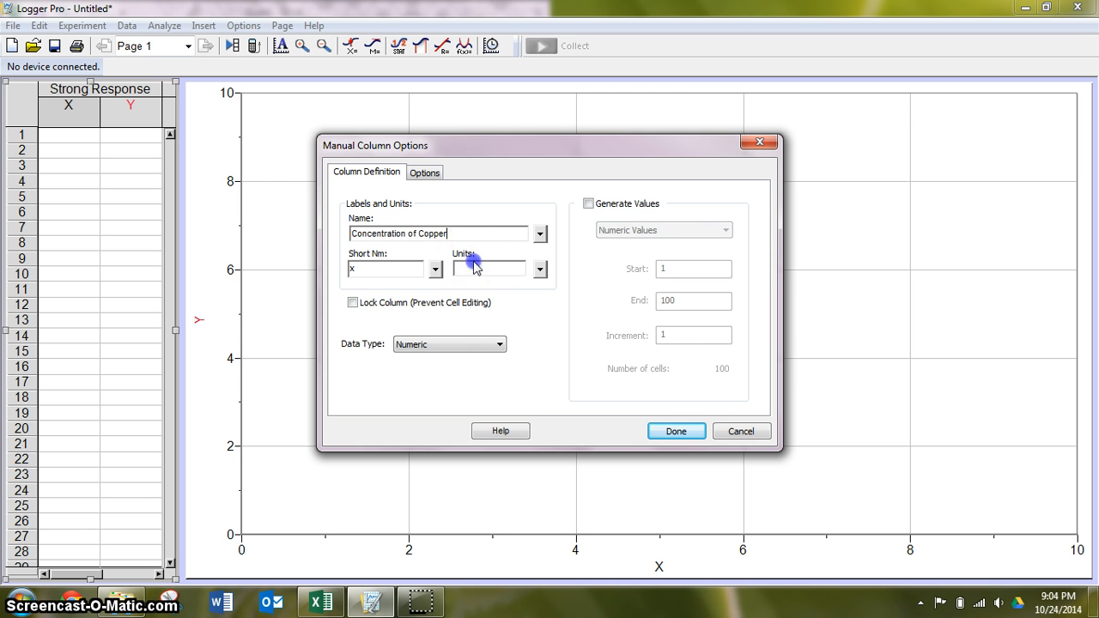
left_click(485, 268)
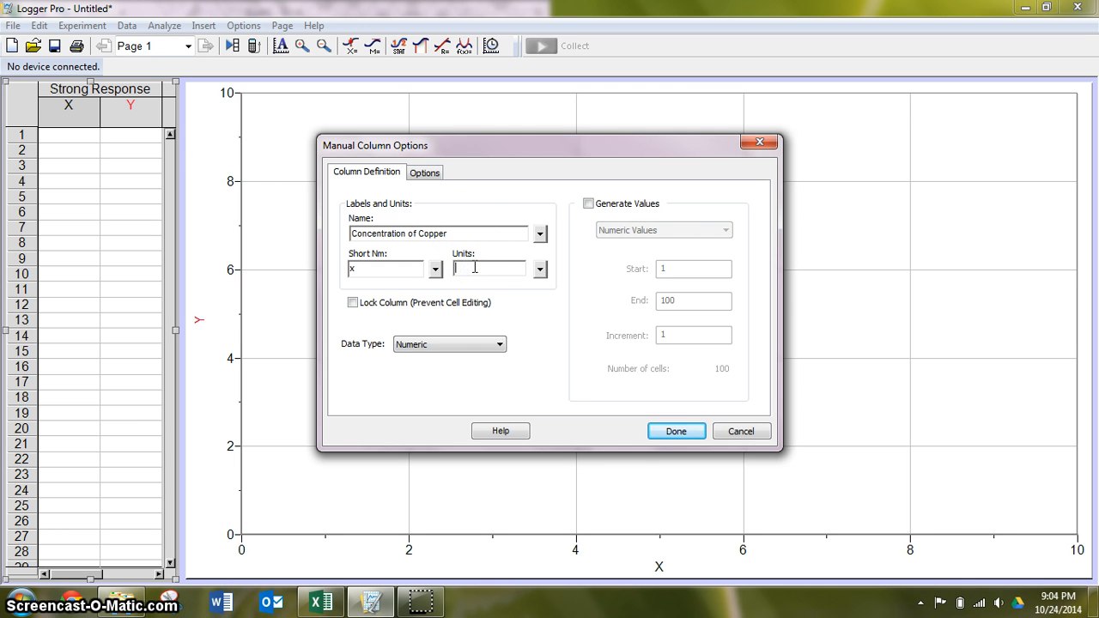
type("ppm")
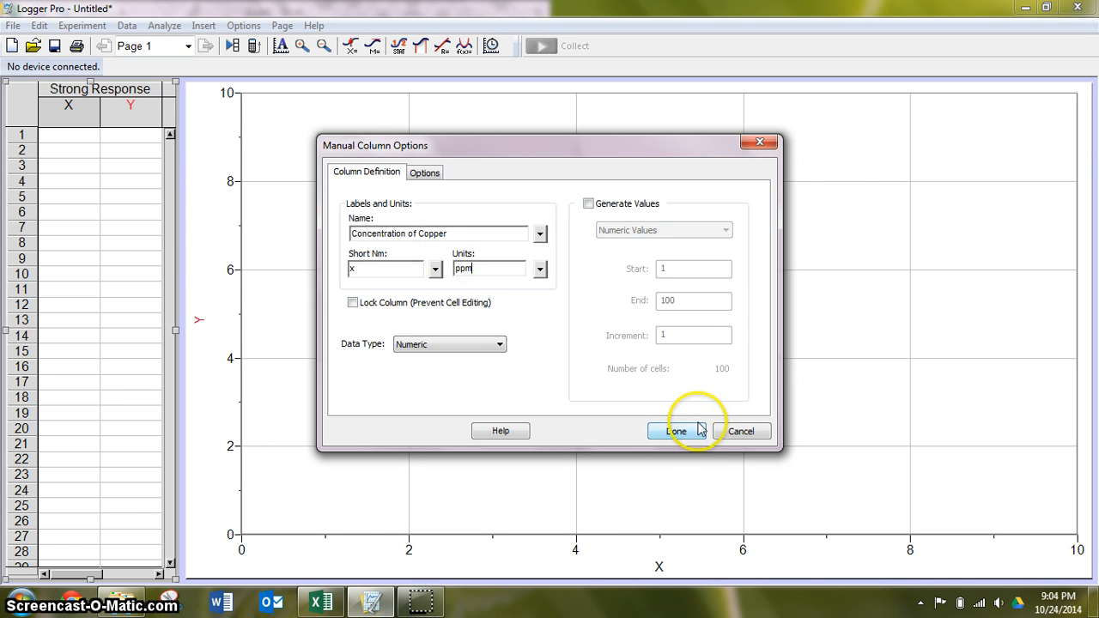
left_click(677, 432)
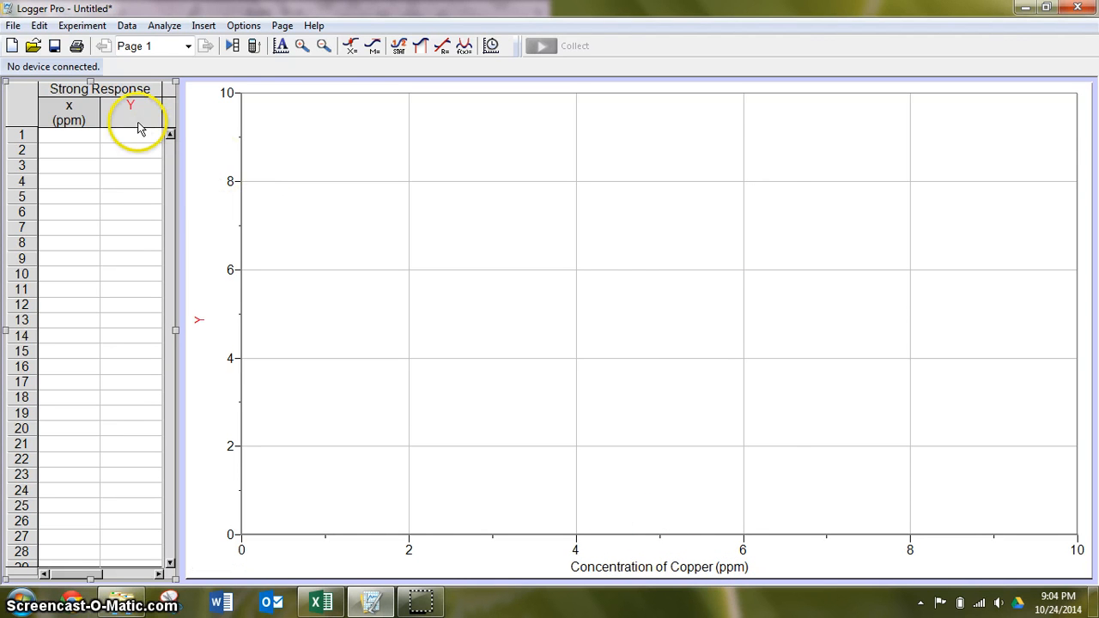
Step: Name the y column 'Number of Worms Responding'
double_click(130, 110)
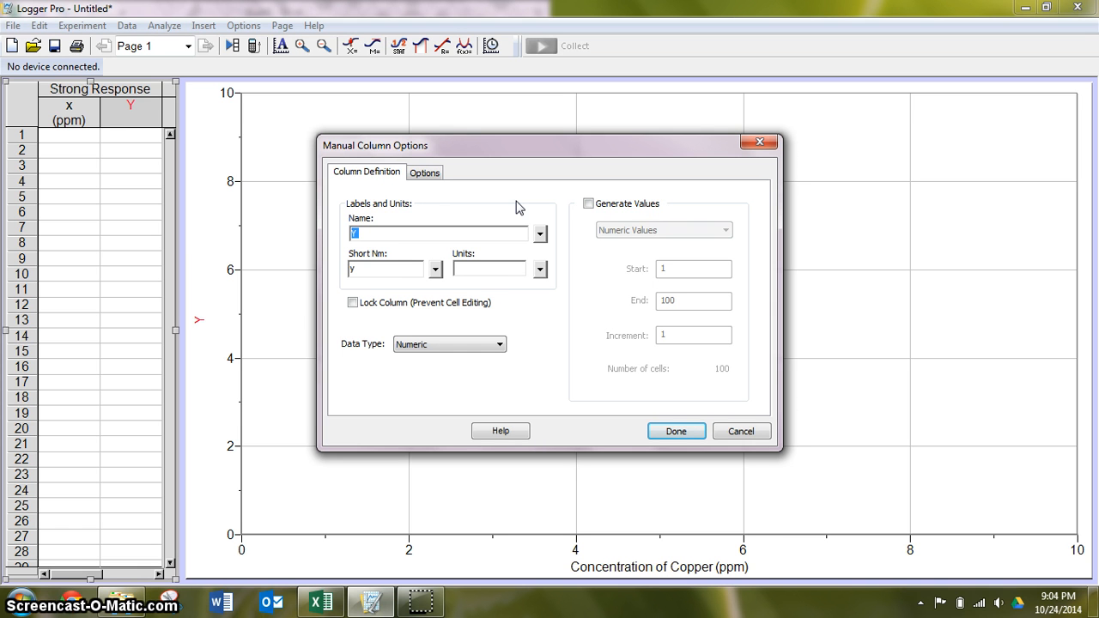
type("NUmb")
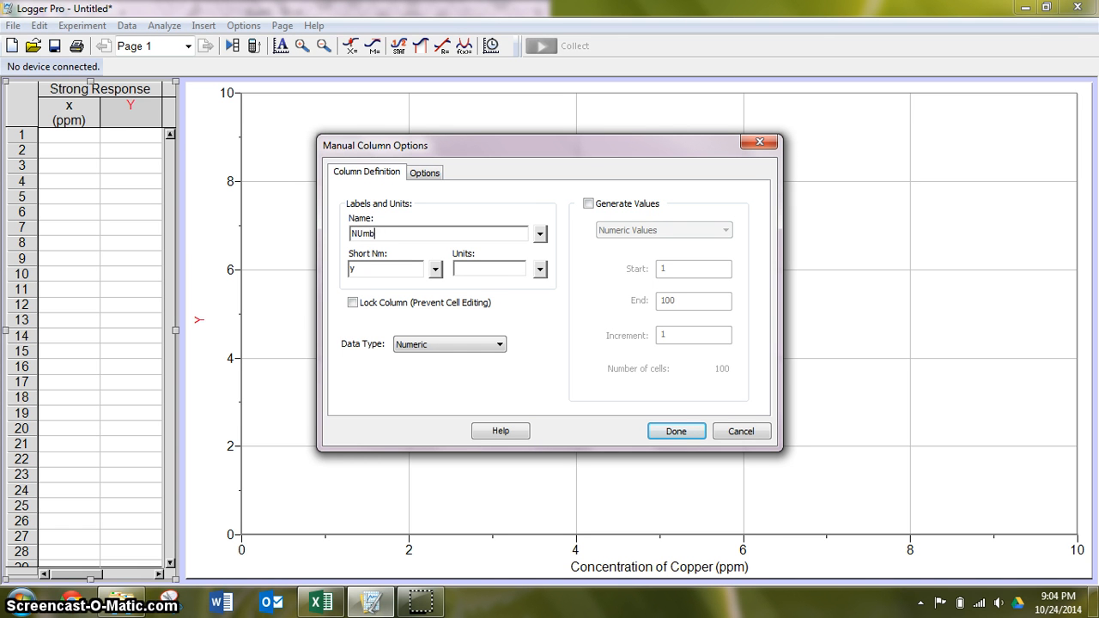
type("Number of")
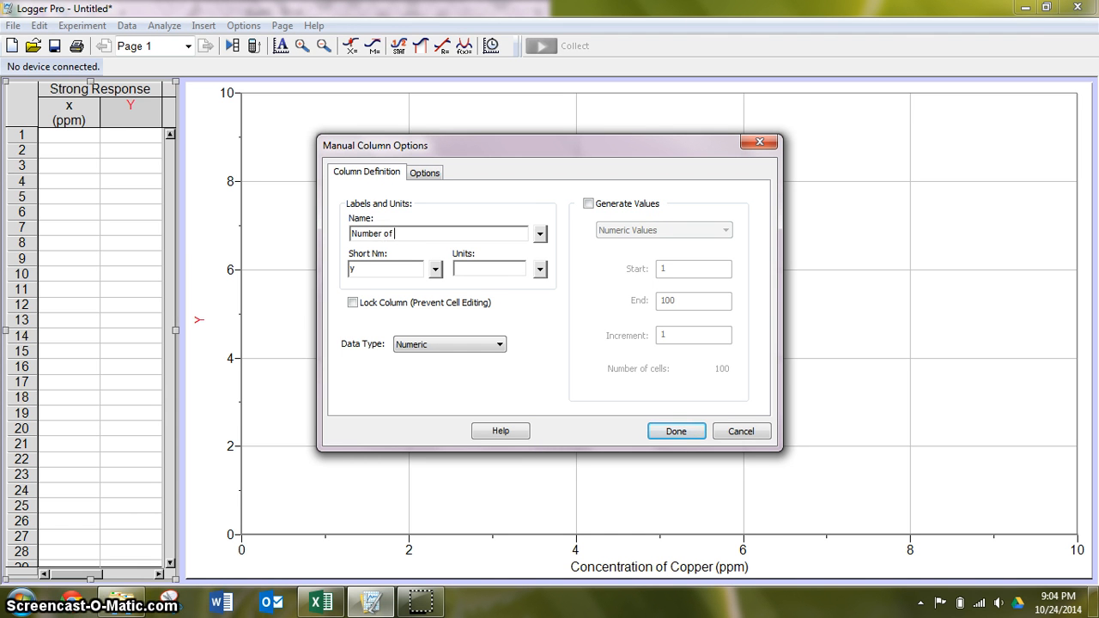
type("Worms RE")
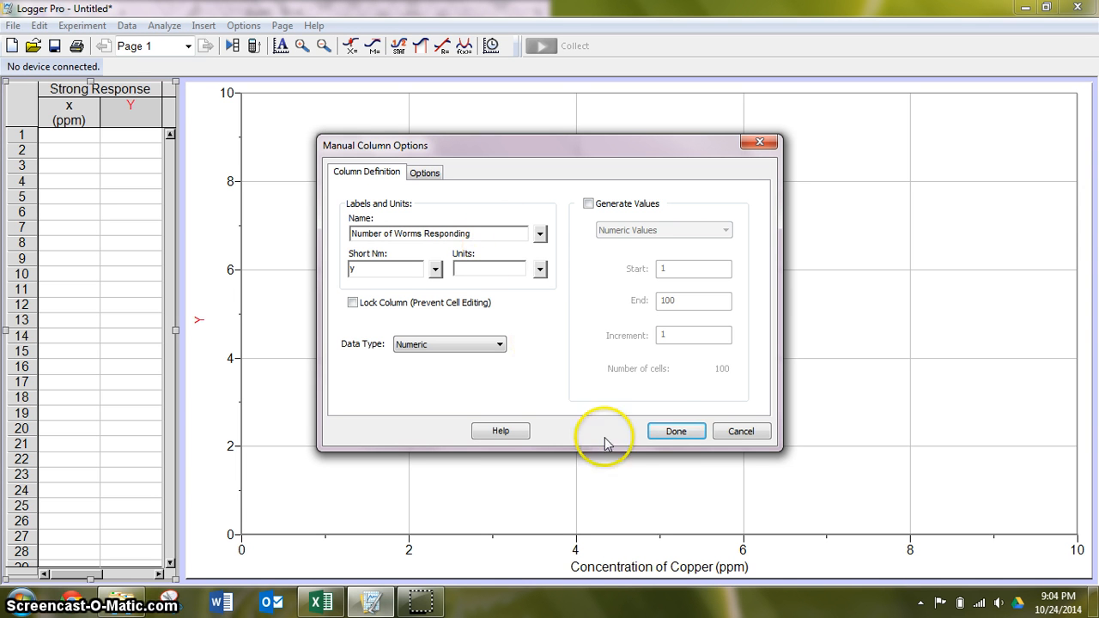
left_click(677, 430)
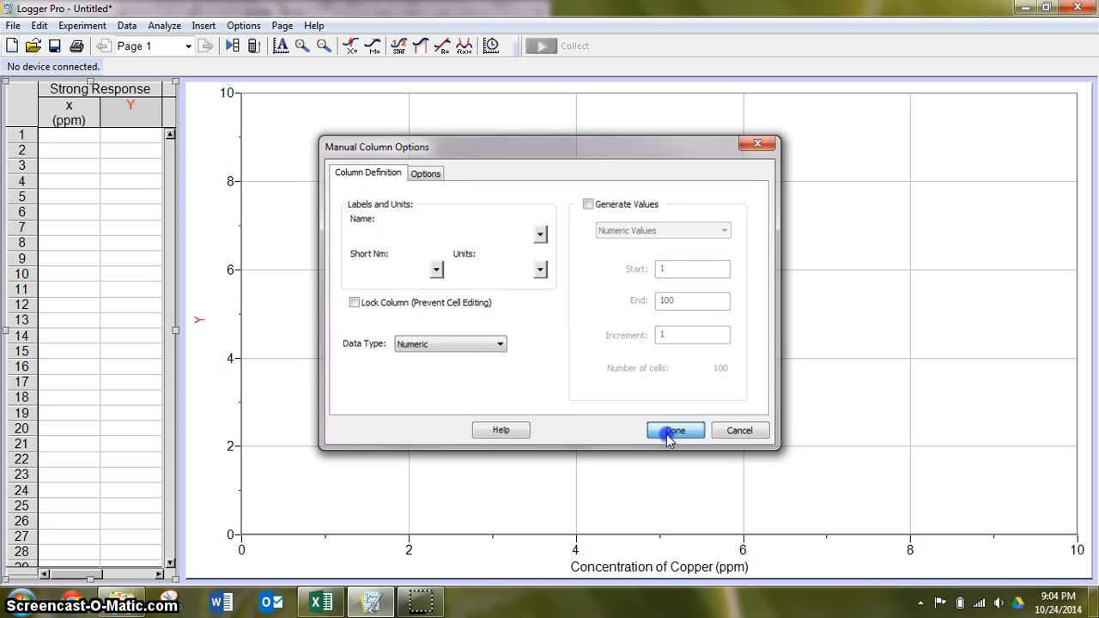
left_click(675, 429)
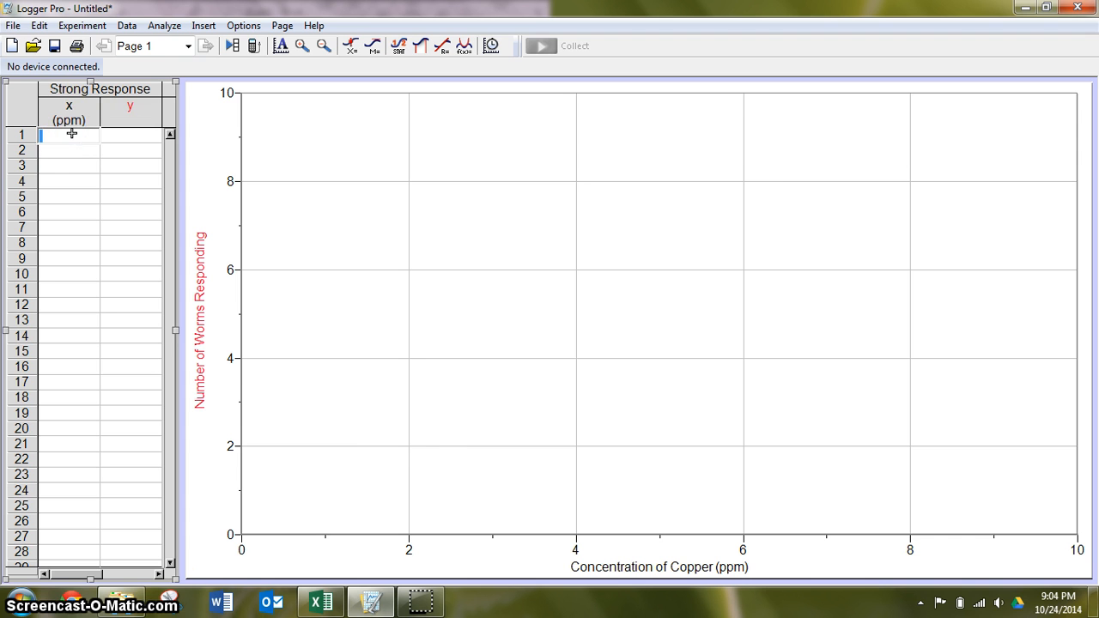
Step: Enter copper concentrations 1000, 100, 10 and 1 ppm in the Strong Response x column
type("1000")
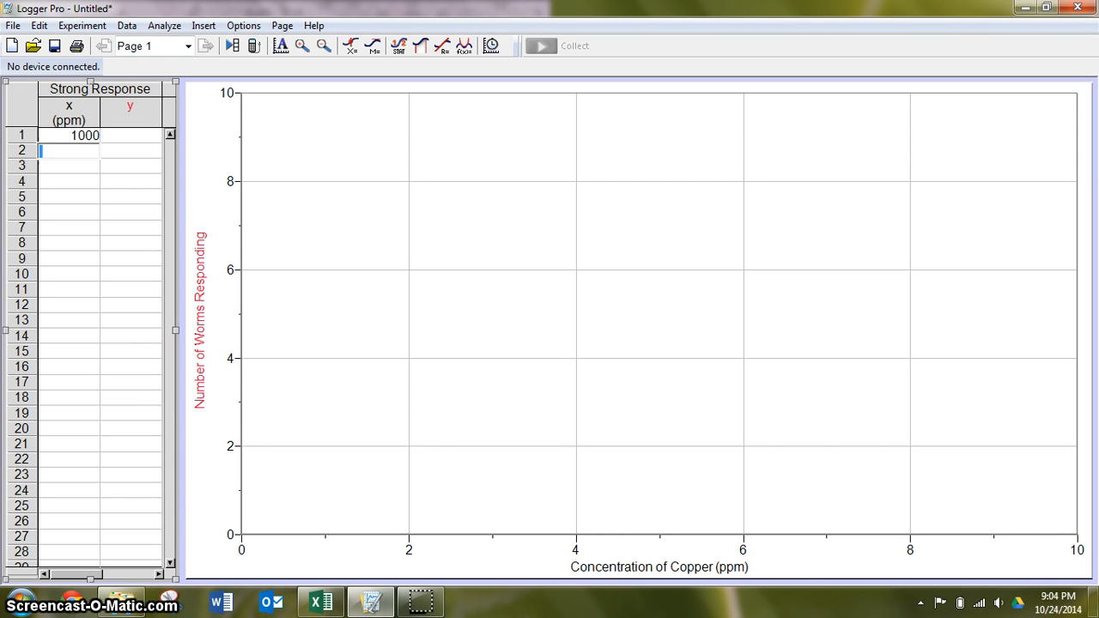
type("100")
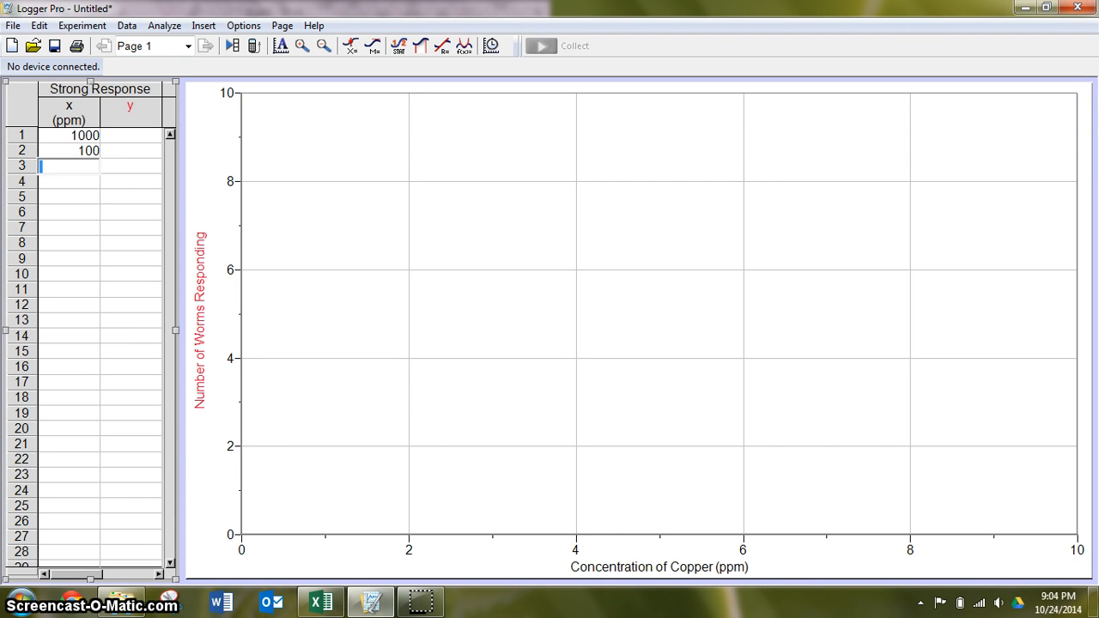
type("10")
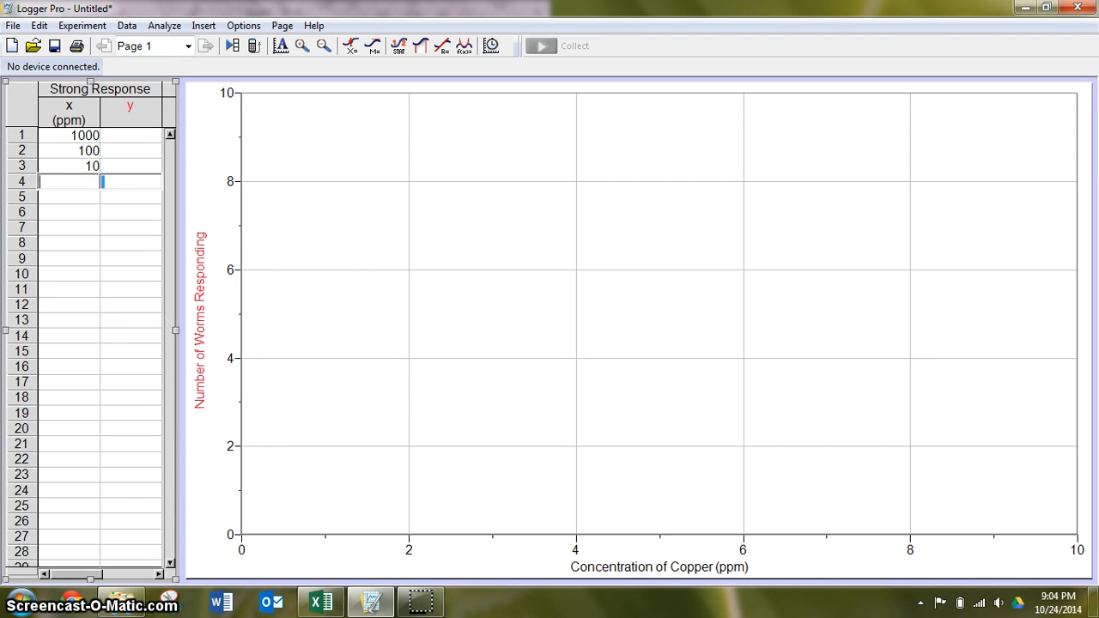
type("1")
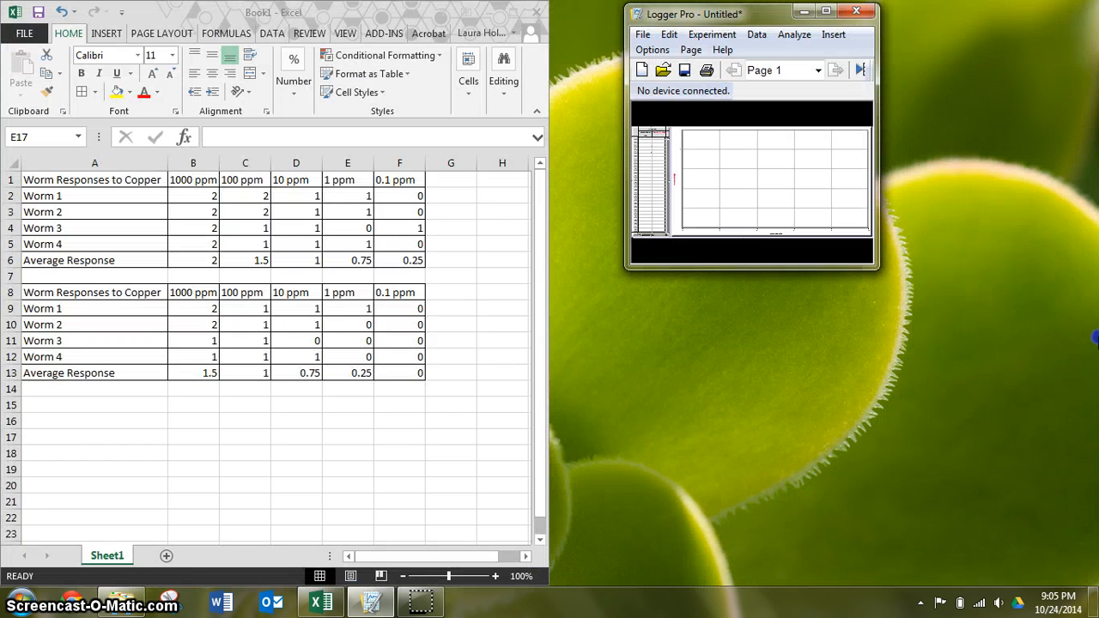
Step: Add a response key in Excel column E: 2 Strong, 1 Mild, 0 No Response
left_click(826, 14)
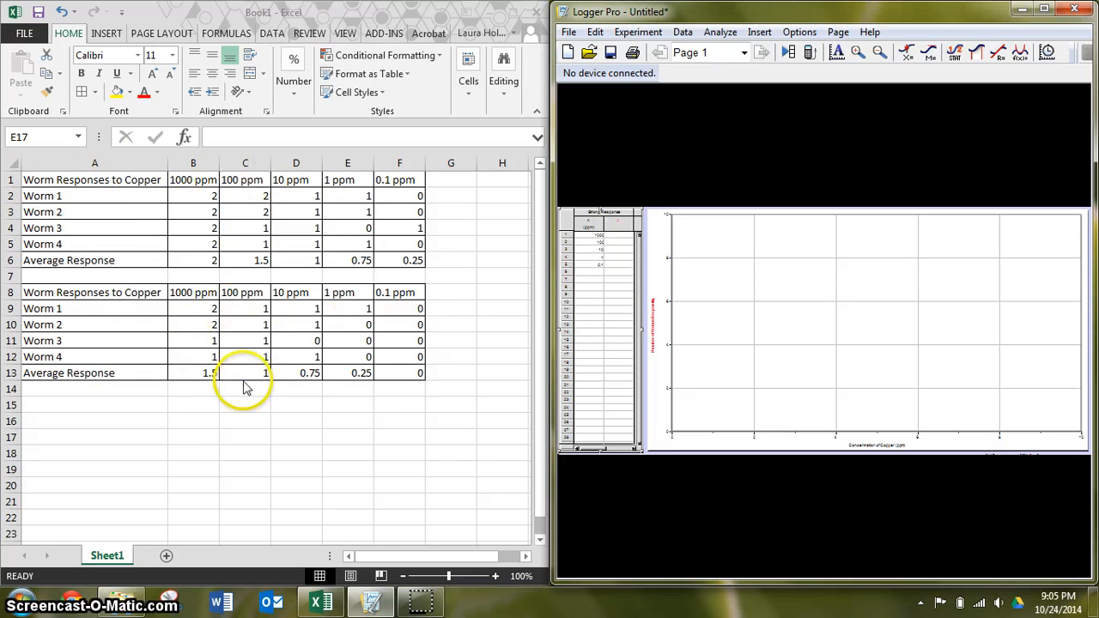
mouse_move(267, 411)
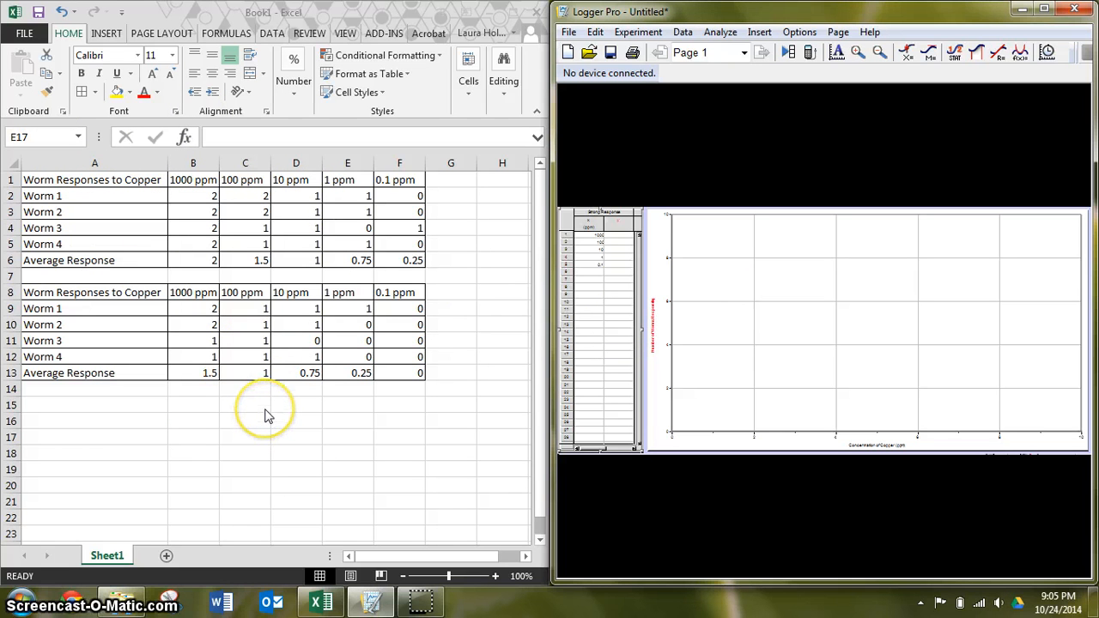
mouse_move(203, 275)
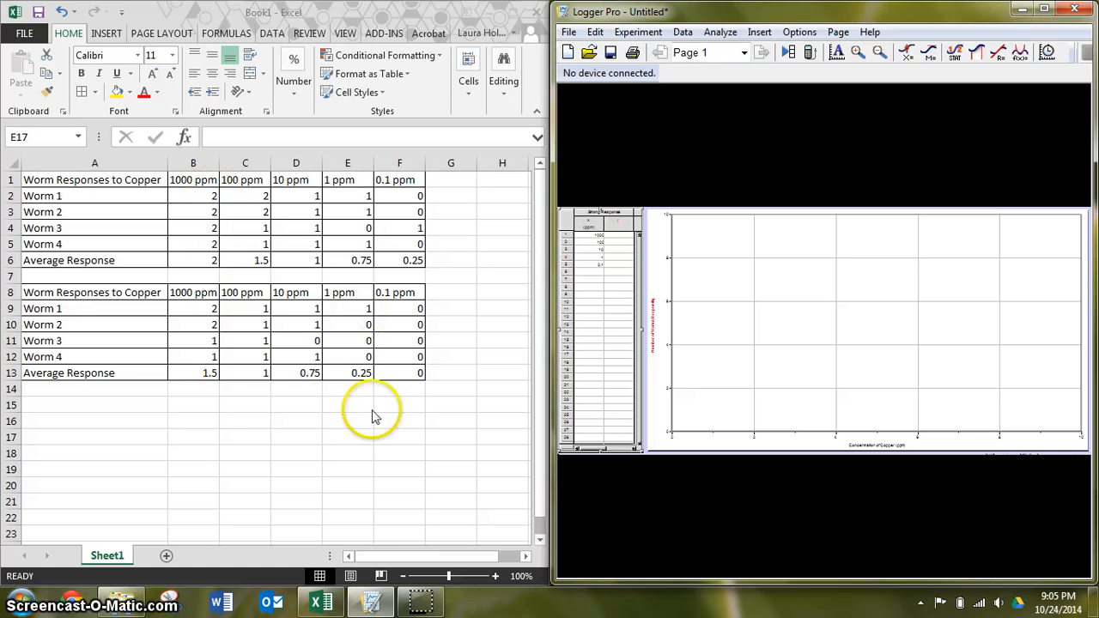
left_click(347, 438)
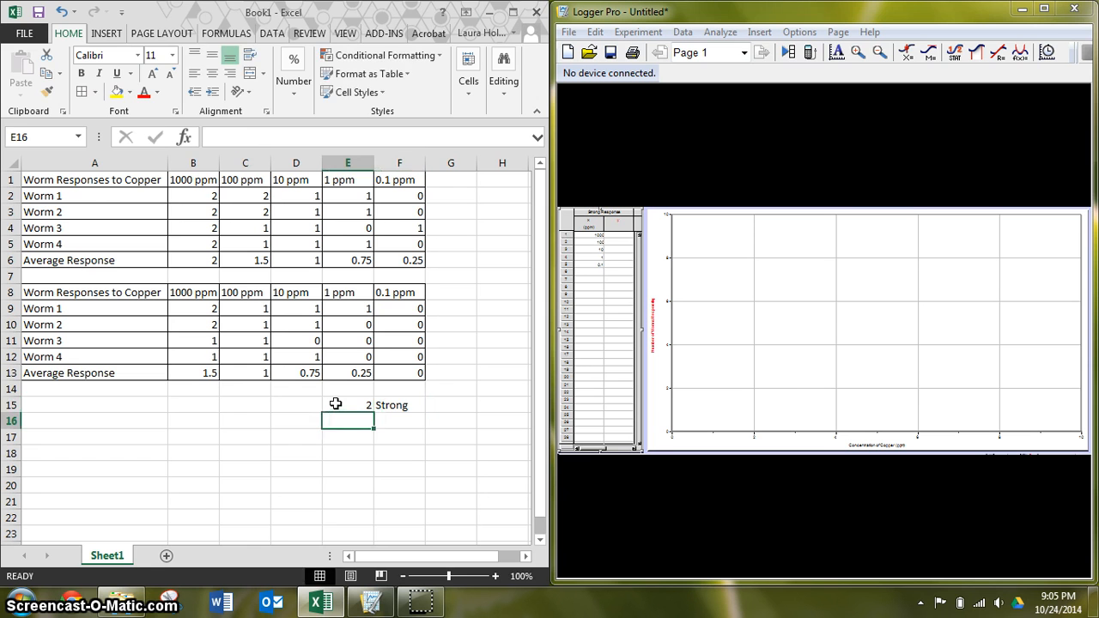
type("Mile")
left_click(349, 436)
type("0")
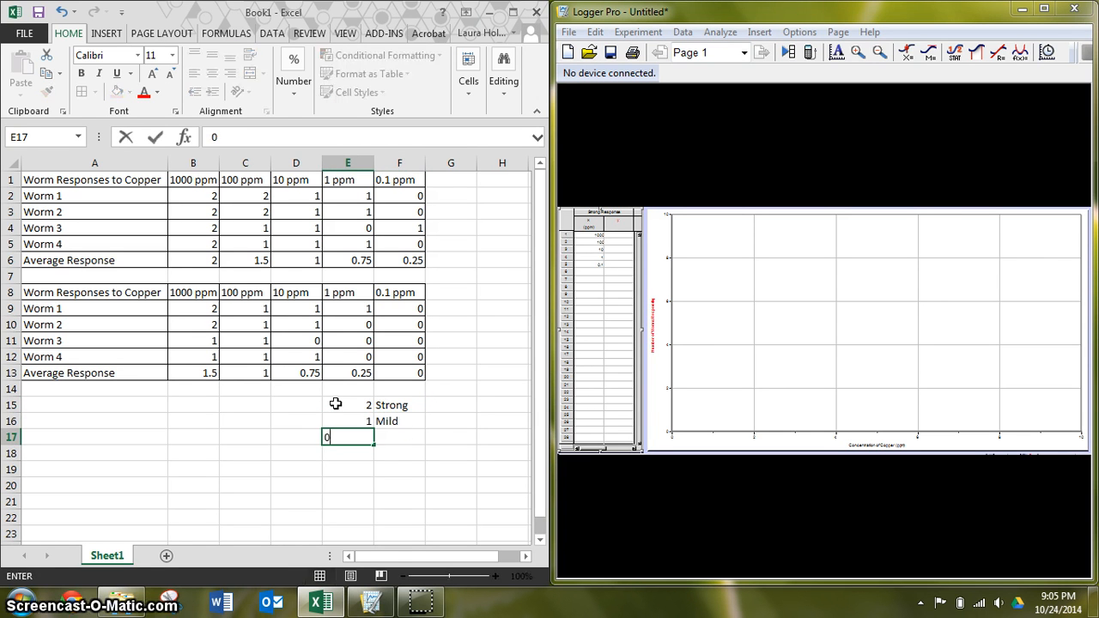
type("No Response")
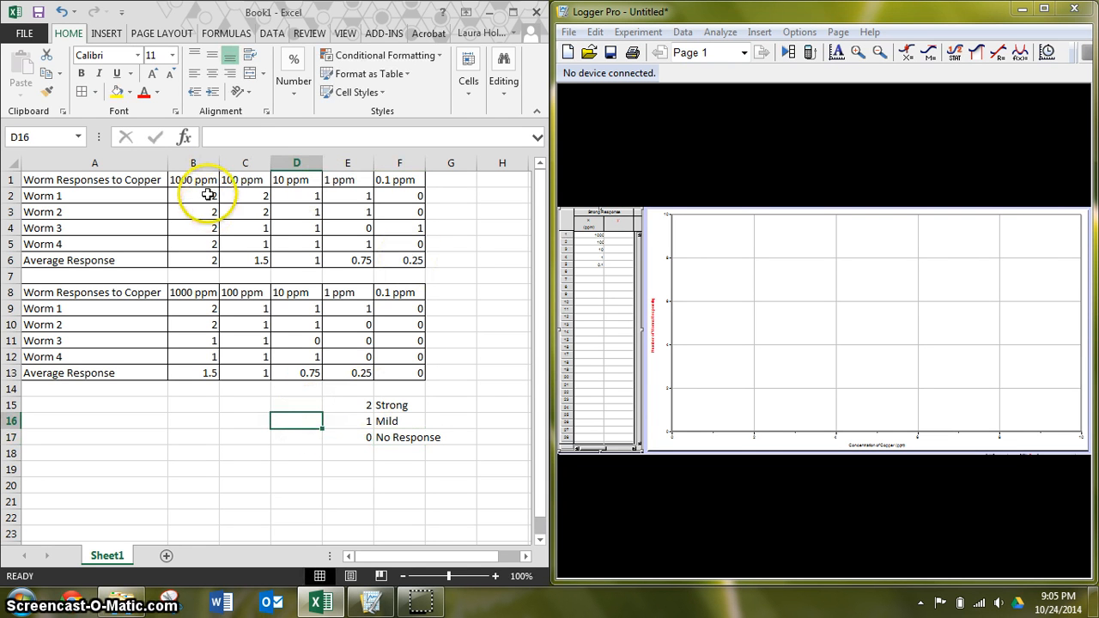
mouse_move(199, 213)
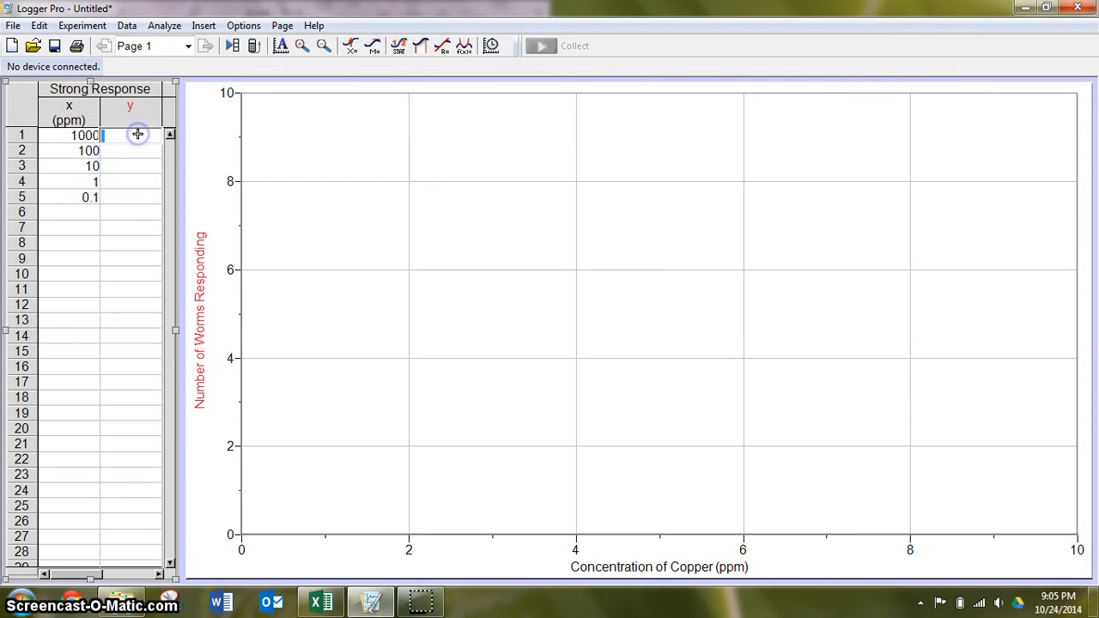
Step: Enter Strong Response worm counts 4, 2, 0, 0, 0 in Logger Pro, checking against Excel
type("4")
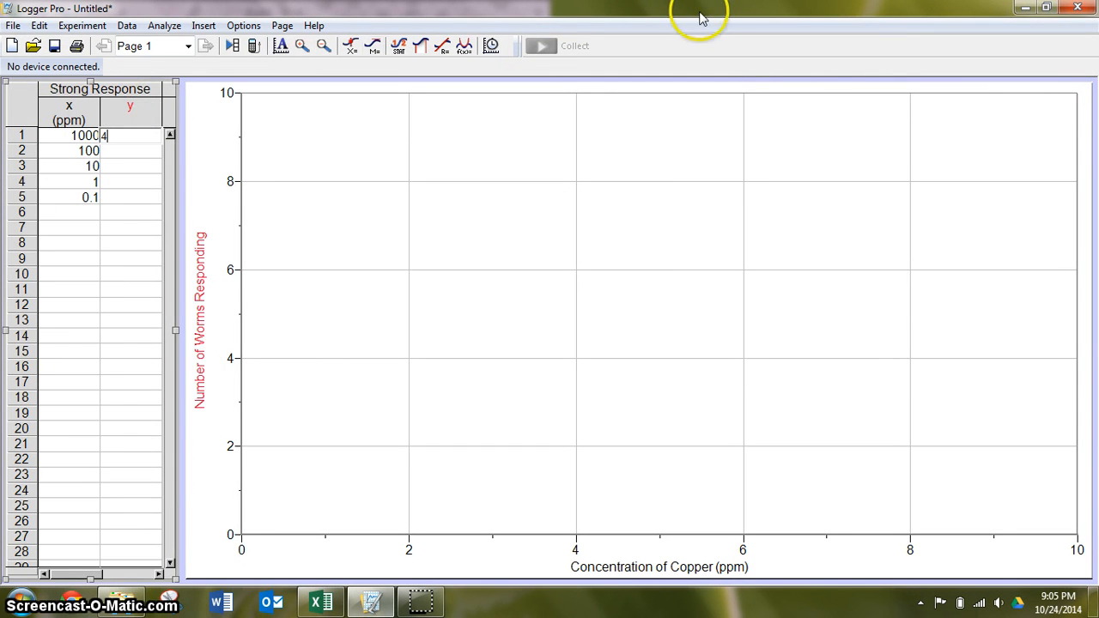
left_click(316, 601)
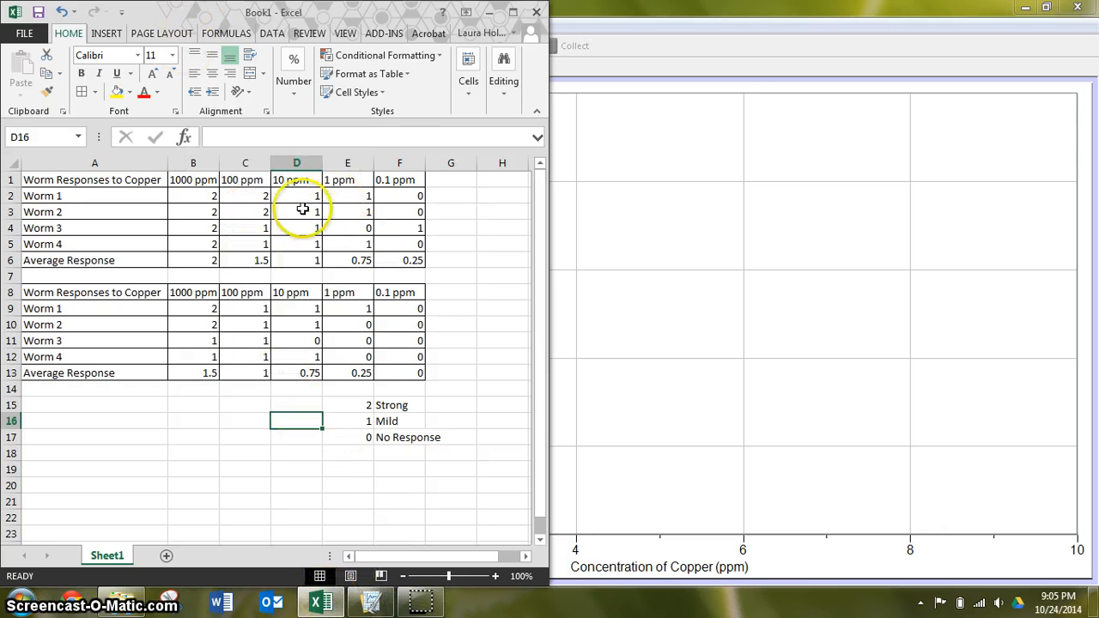
mouse_move(354, 261)
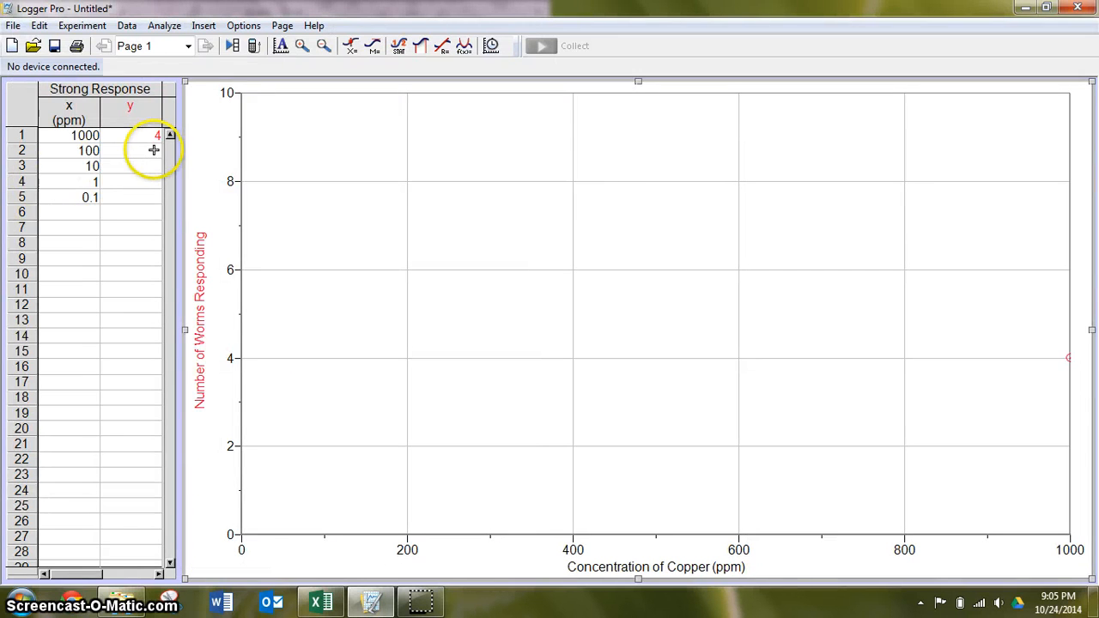
type("2")
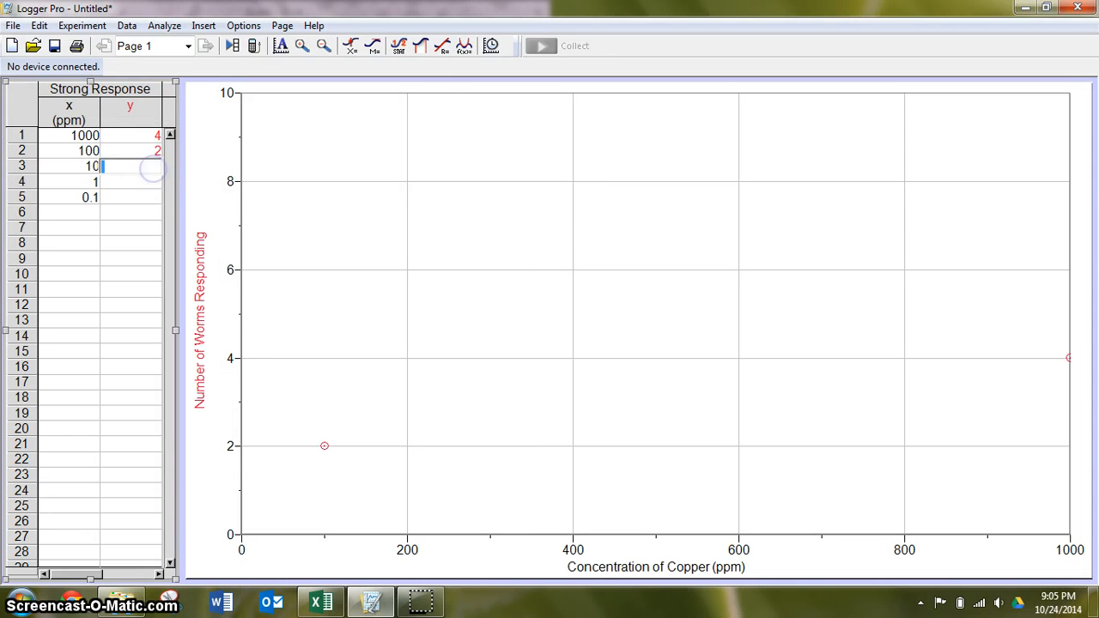
type("0")
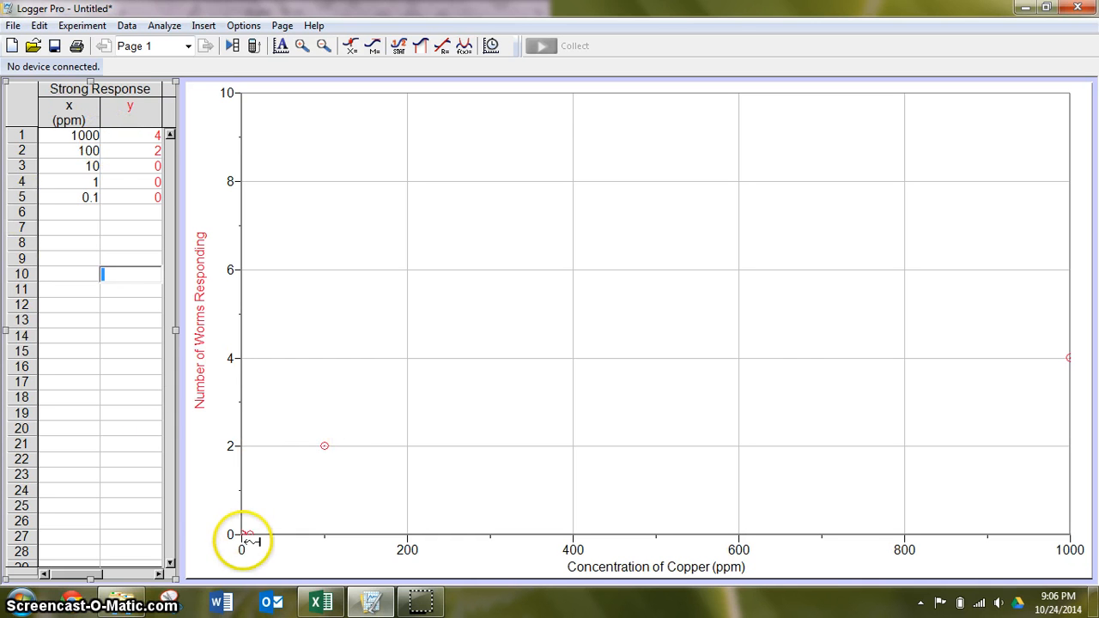
mouse_move(529, 317)
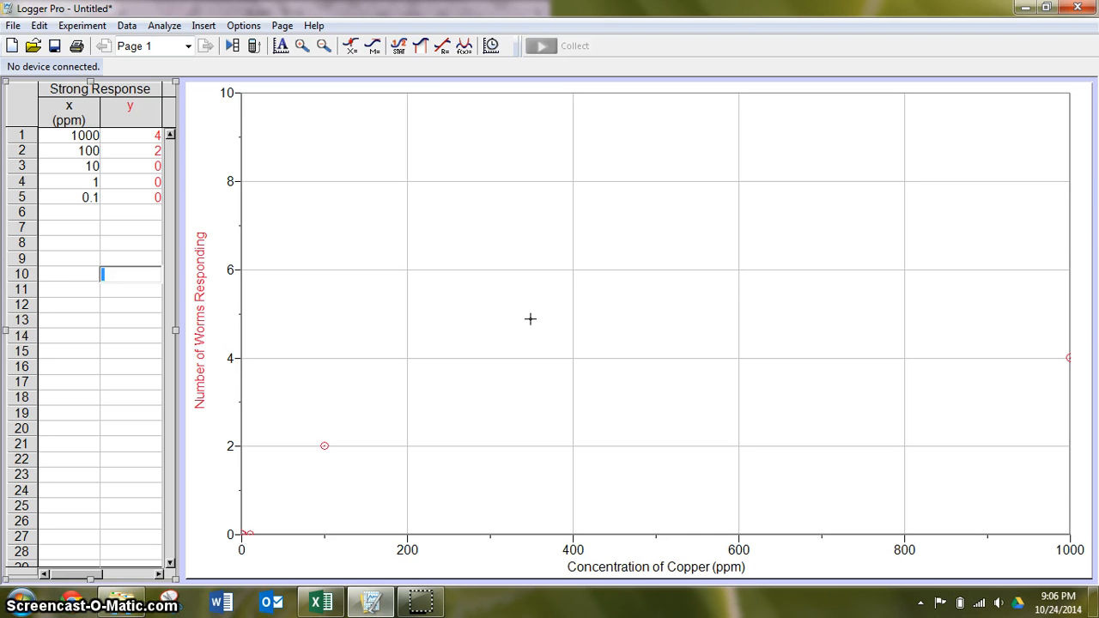
Step: In Graph Options, title the graph 'Number of Worms Responding to Different Concentrations of Copper' and enable Legend and Bar Graph
right_click(531, 318)
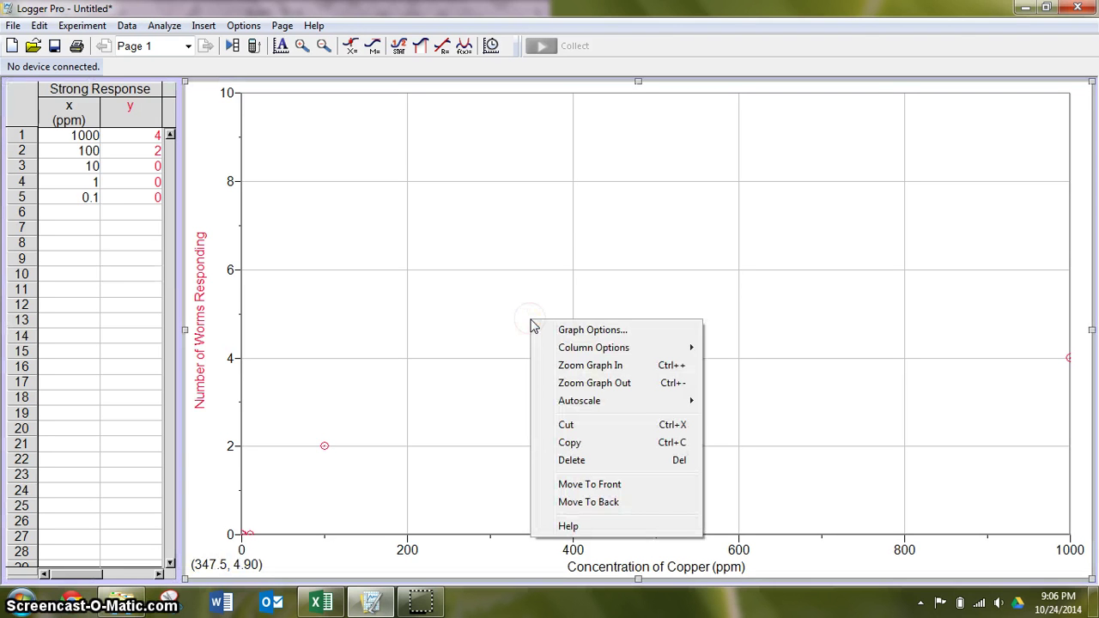
left_click(592, 330)
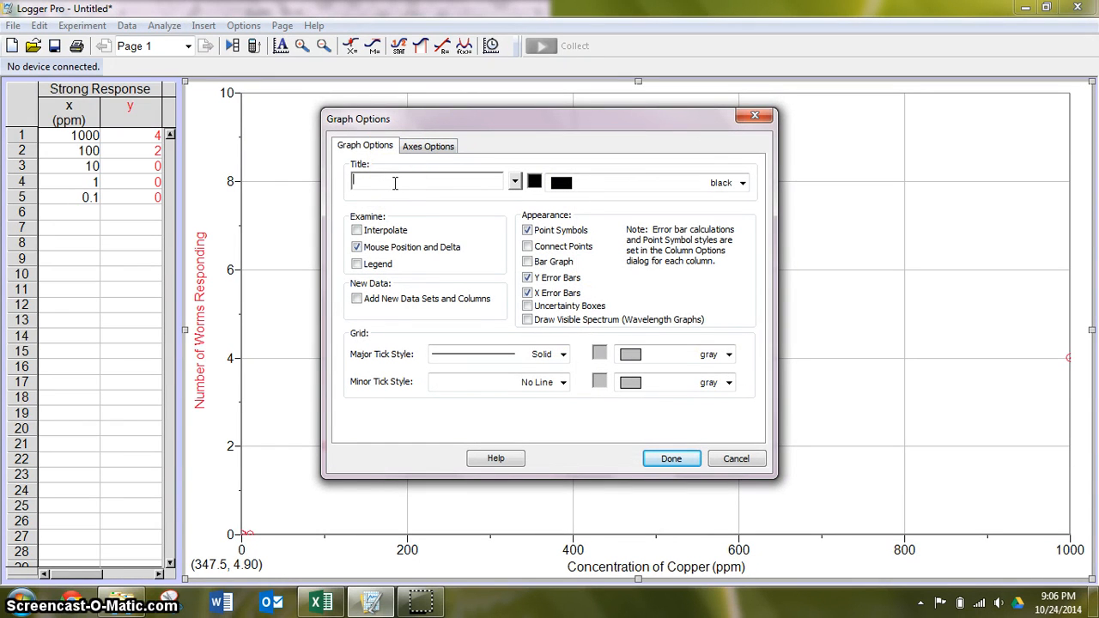
type("Number of Worms")
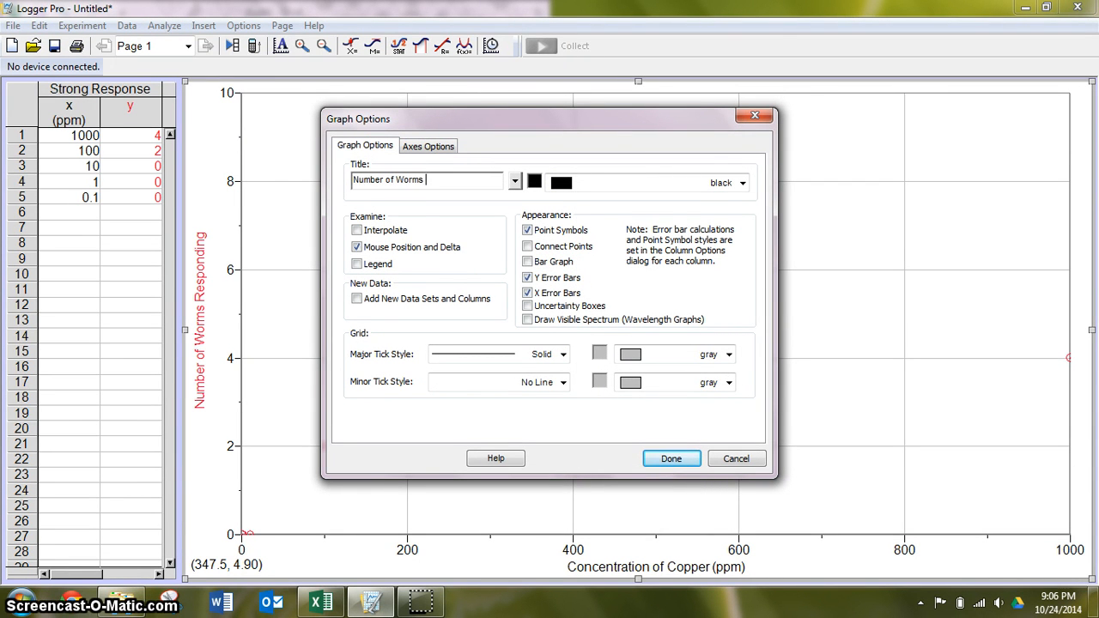
type("Responding to")
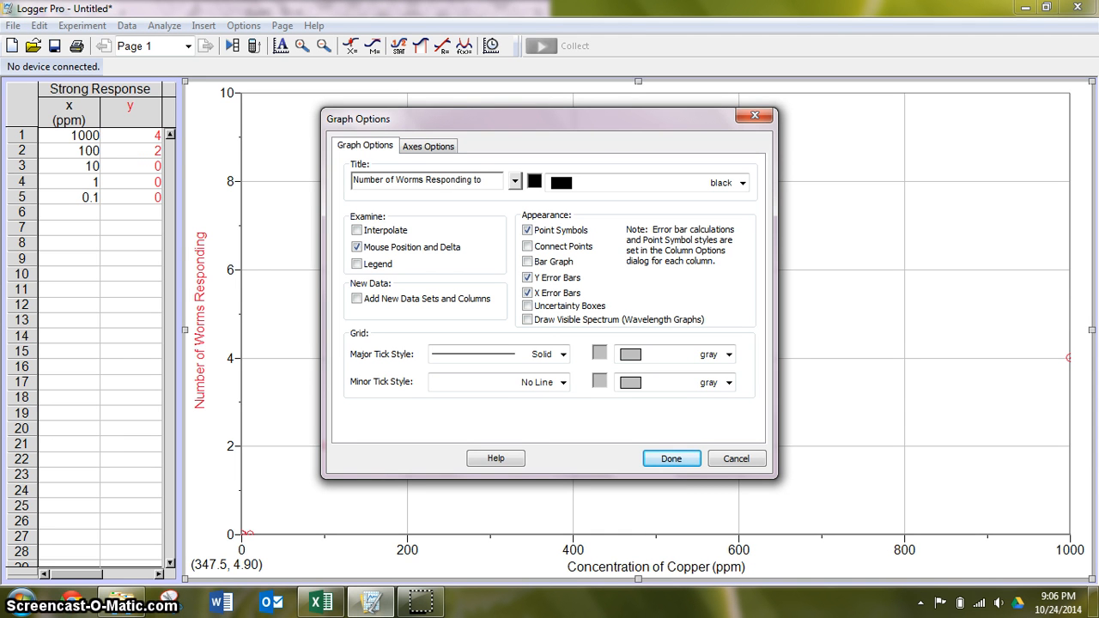
type("Different Concentrations of Copper")
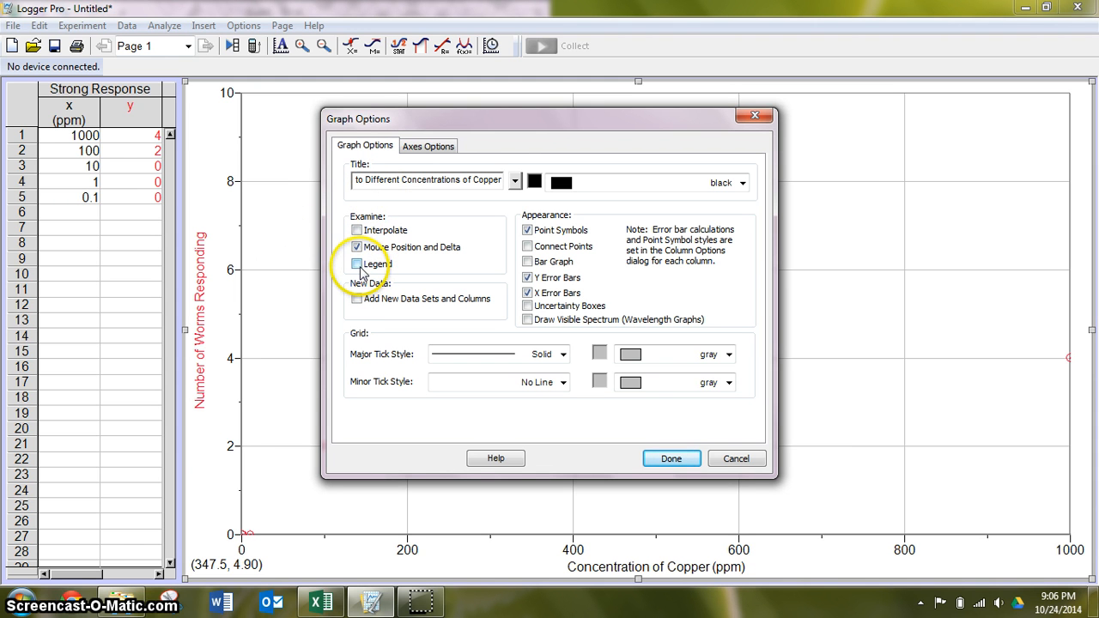
left_click(357, 265)
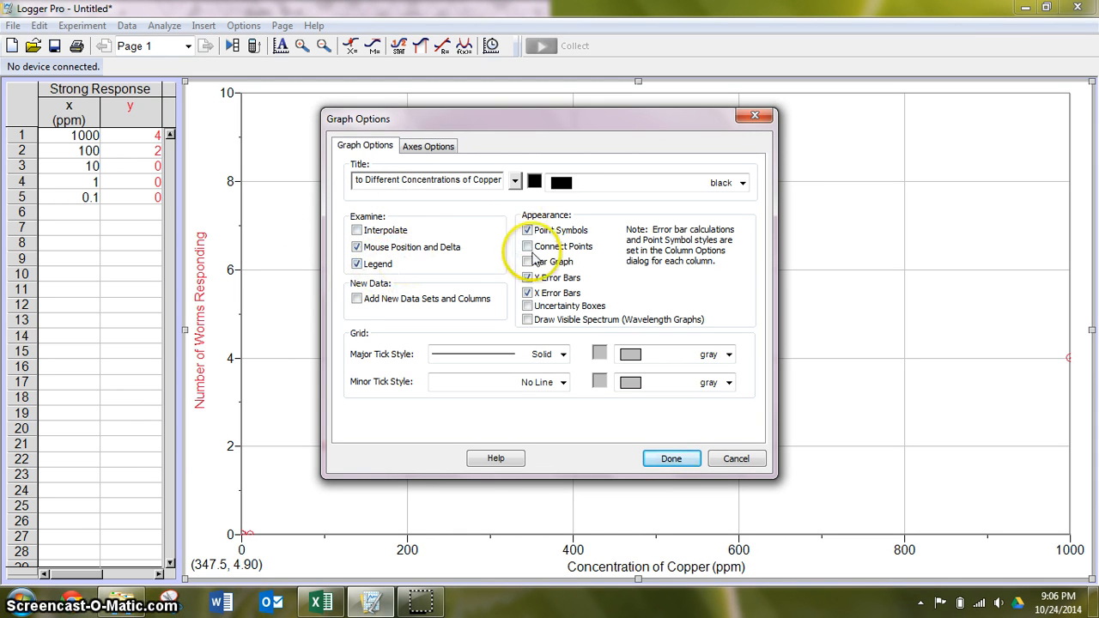
left_click(526, 261)
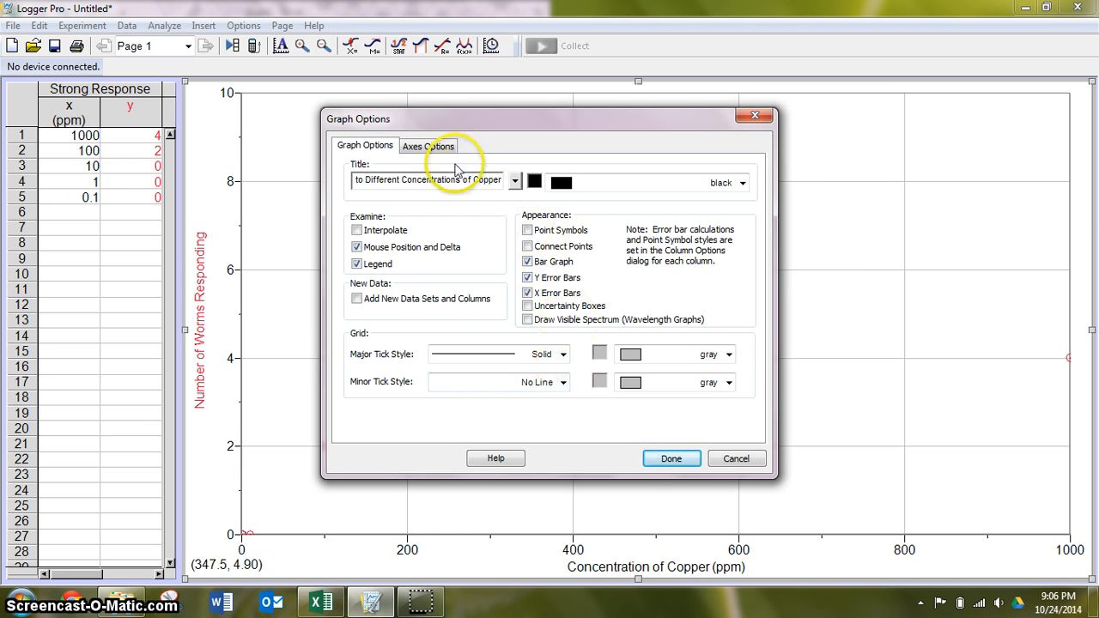
Step: Make the x-axis logarithmic from 0.1 to 10000 ppm and set the y-axis top to 5, then apply
left_click(429, 146)
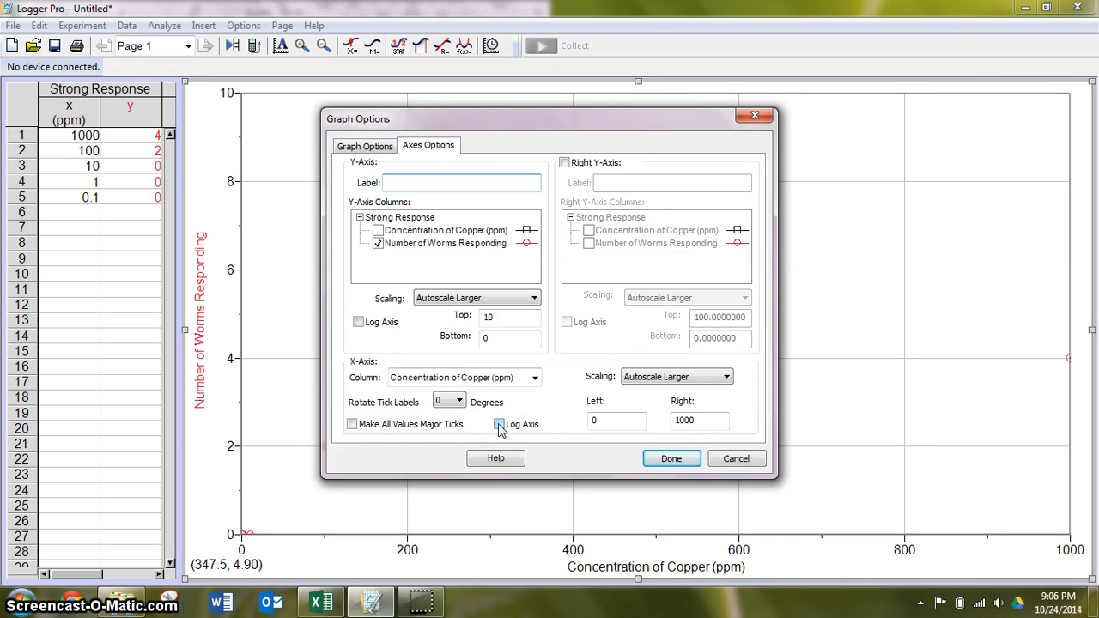
left_click(501, 424)
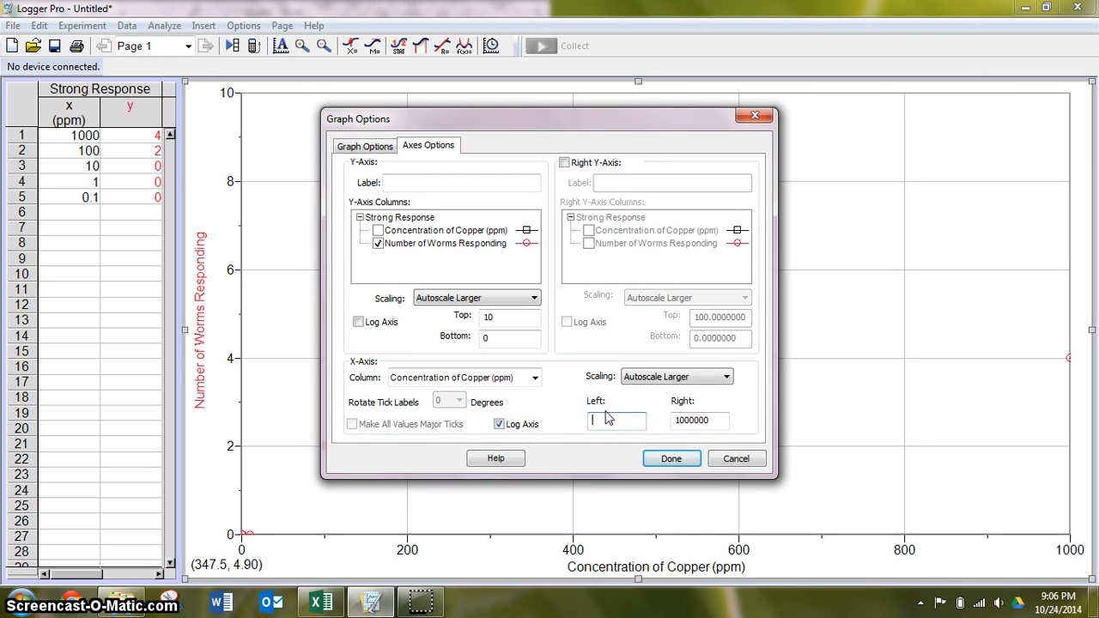
type(".1")
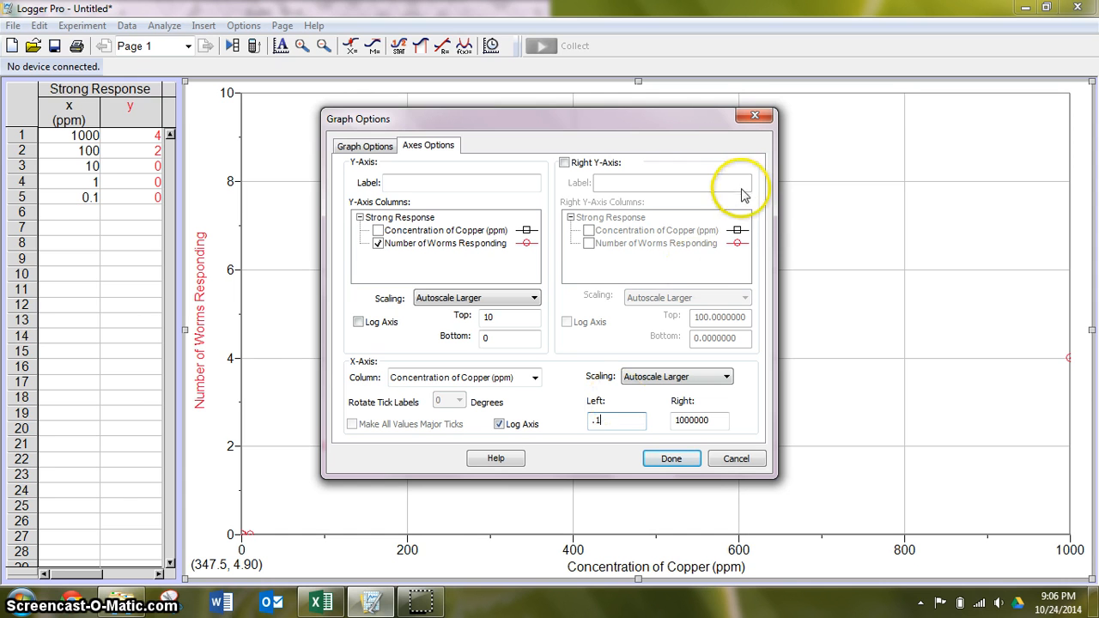
left_click(699, 420)
type("10000")
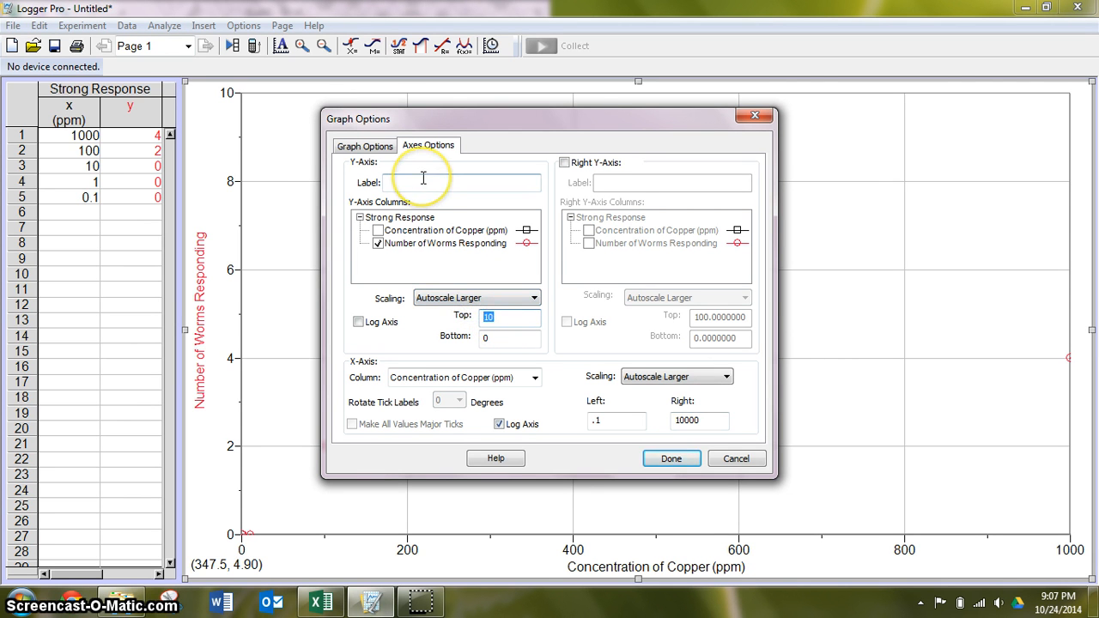
type("5")
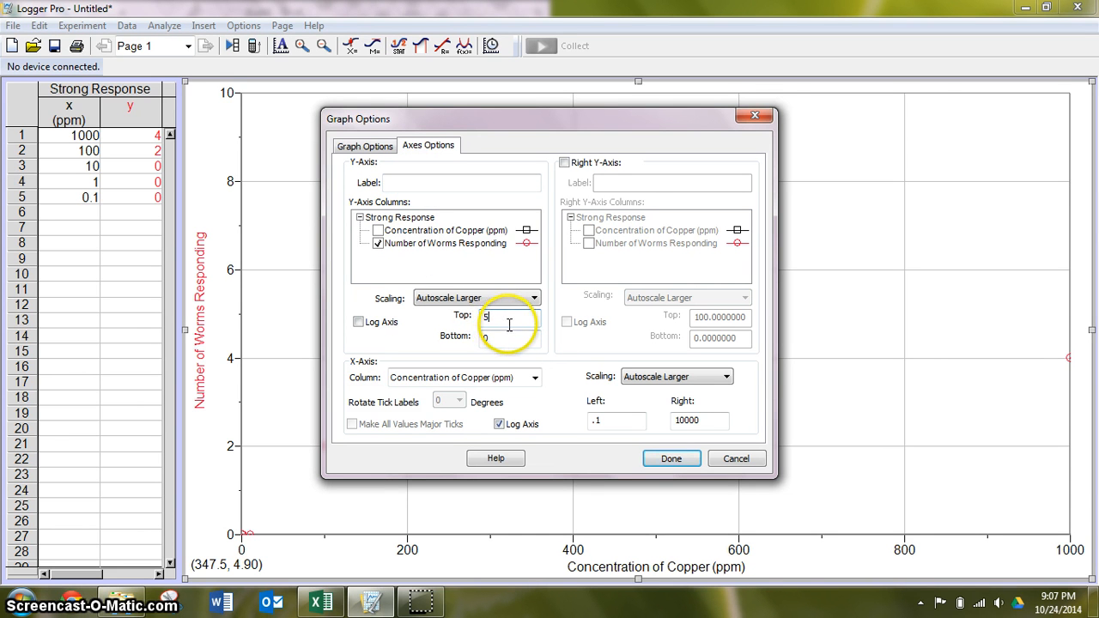
left_click(670, 457)
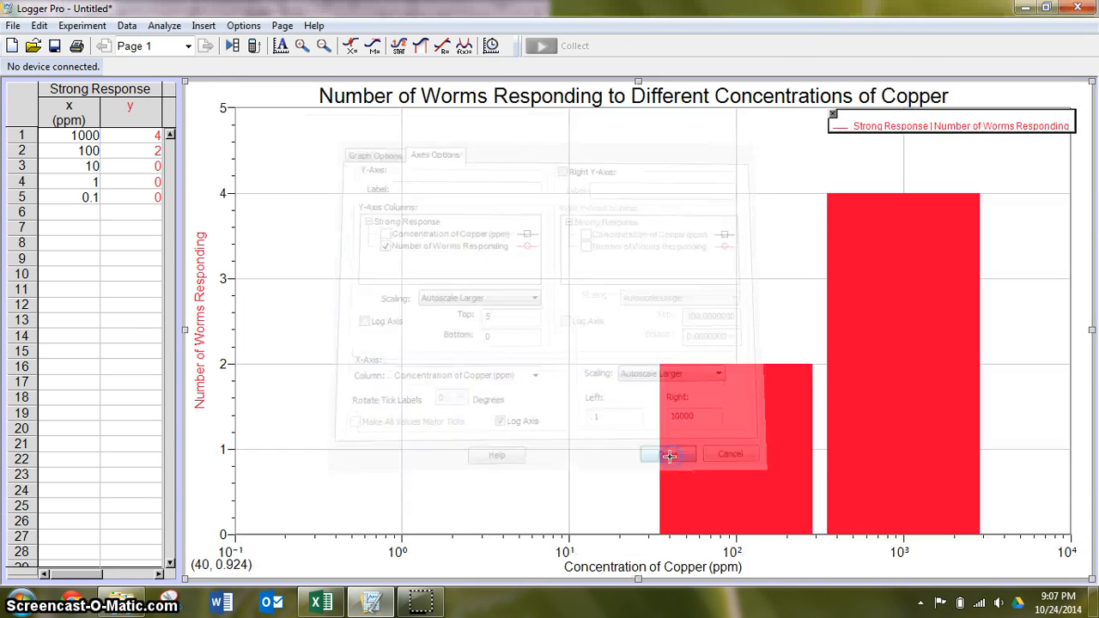
left_click(670, 454)
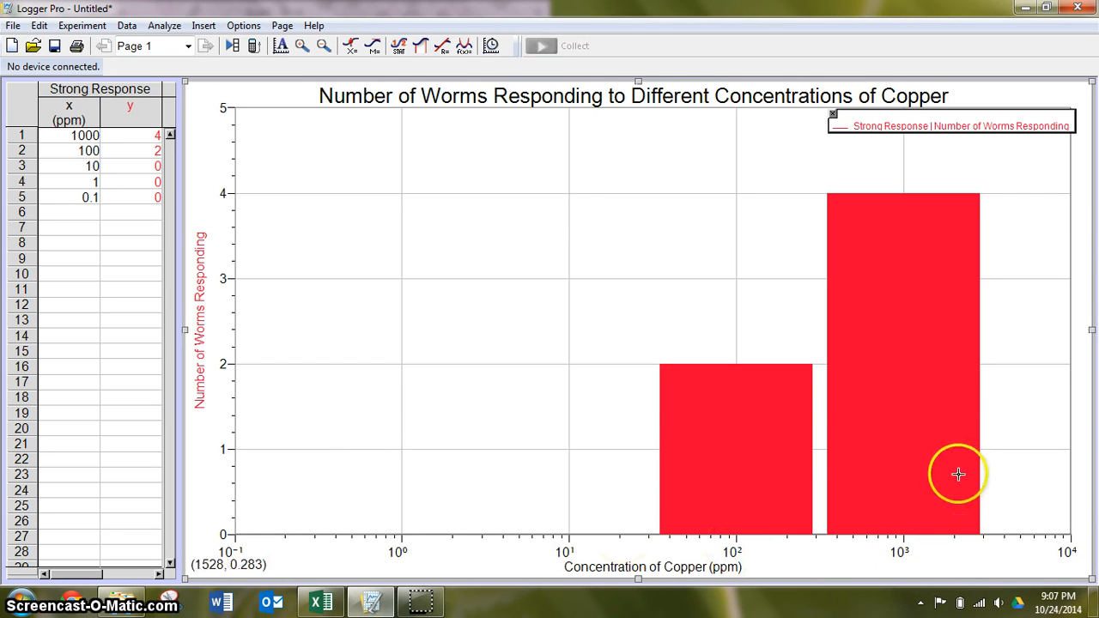
mouse_move(936, 351)
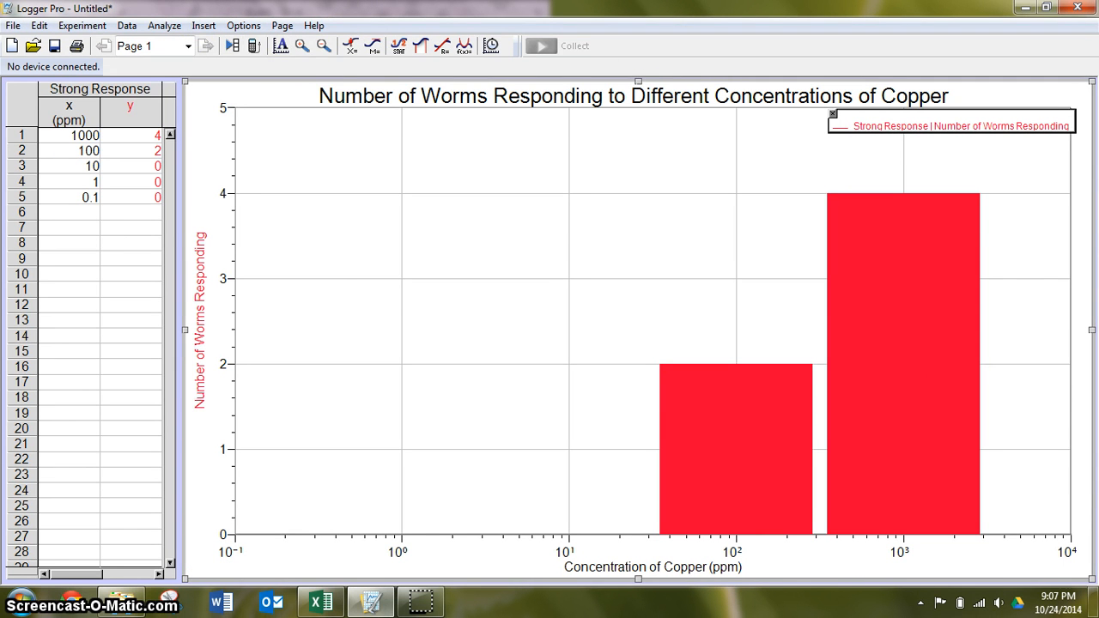
Step: Add a second data set and name it 'Mild Response'
left_click(127, 26)
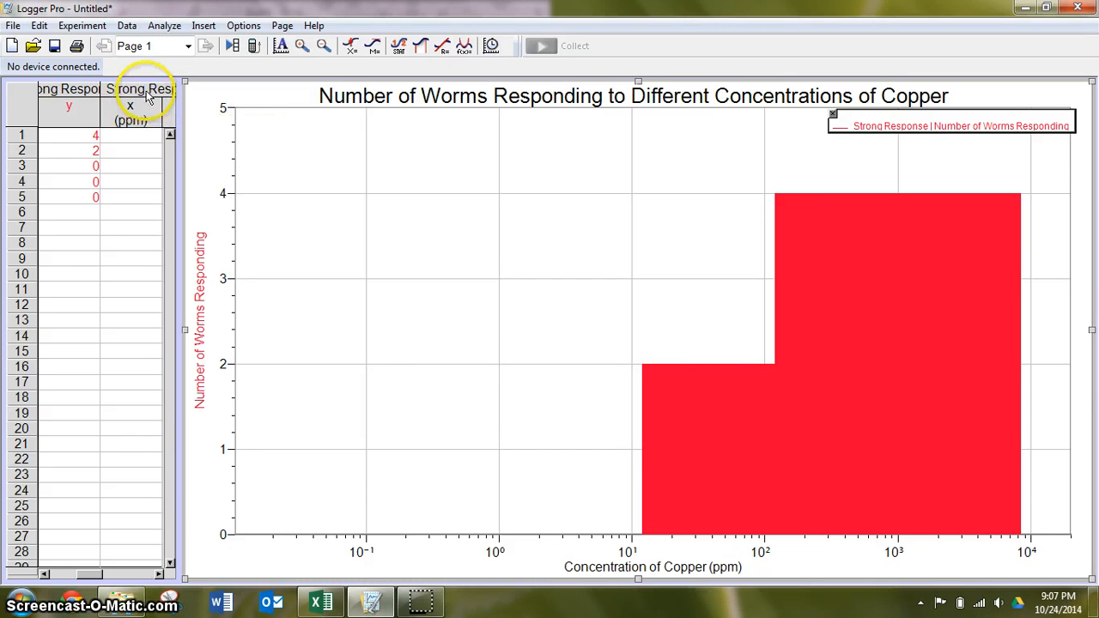
double_click(144, 90)
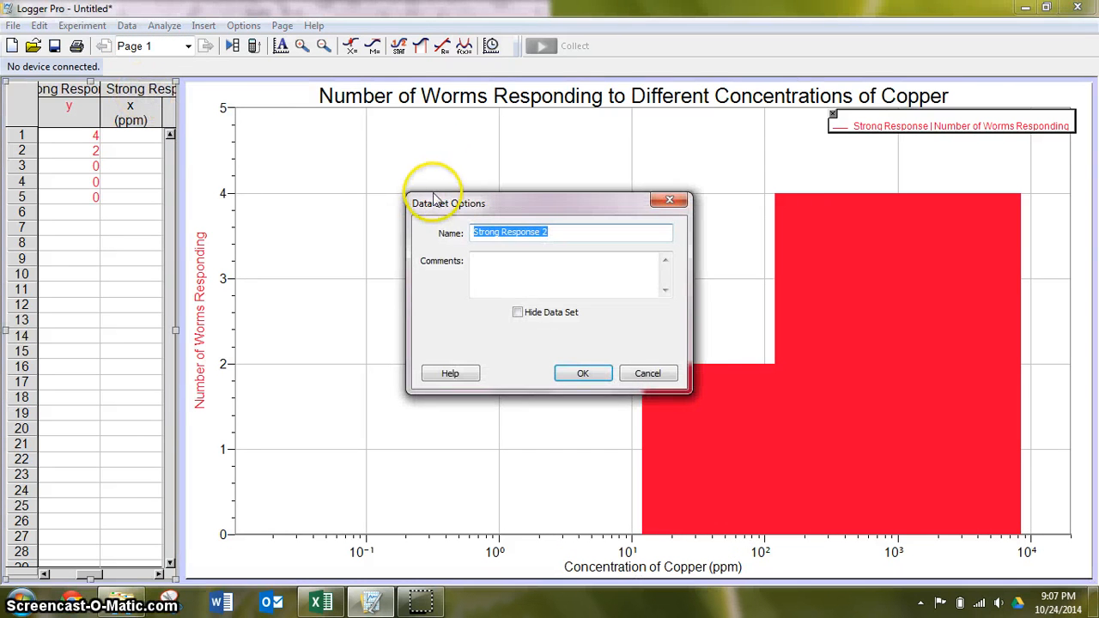
type("Mild")
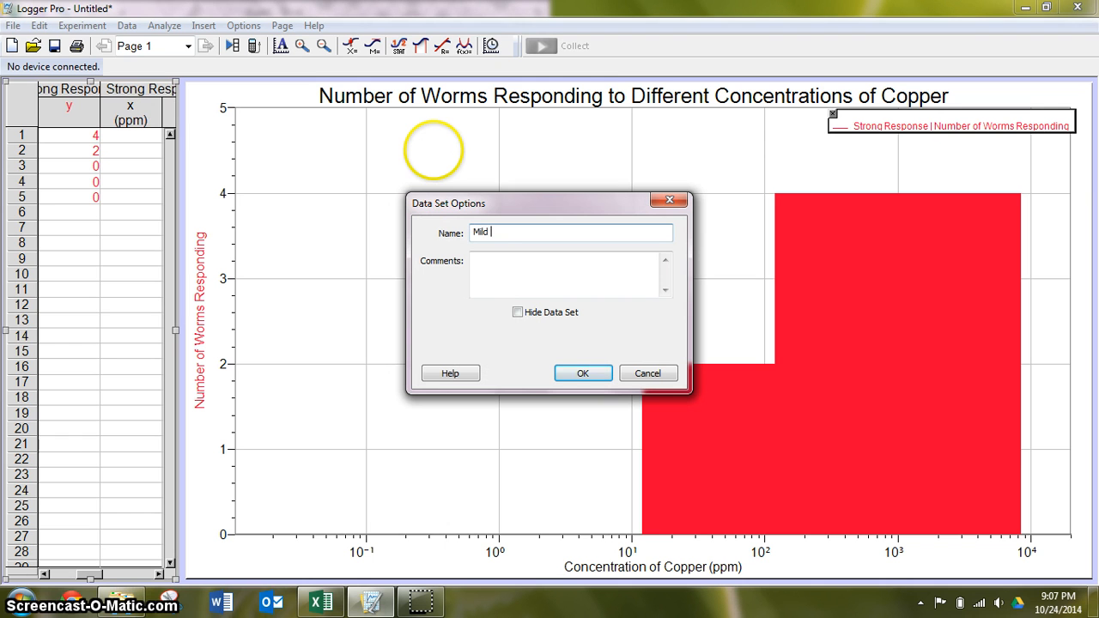
type("Response")
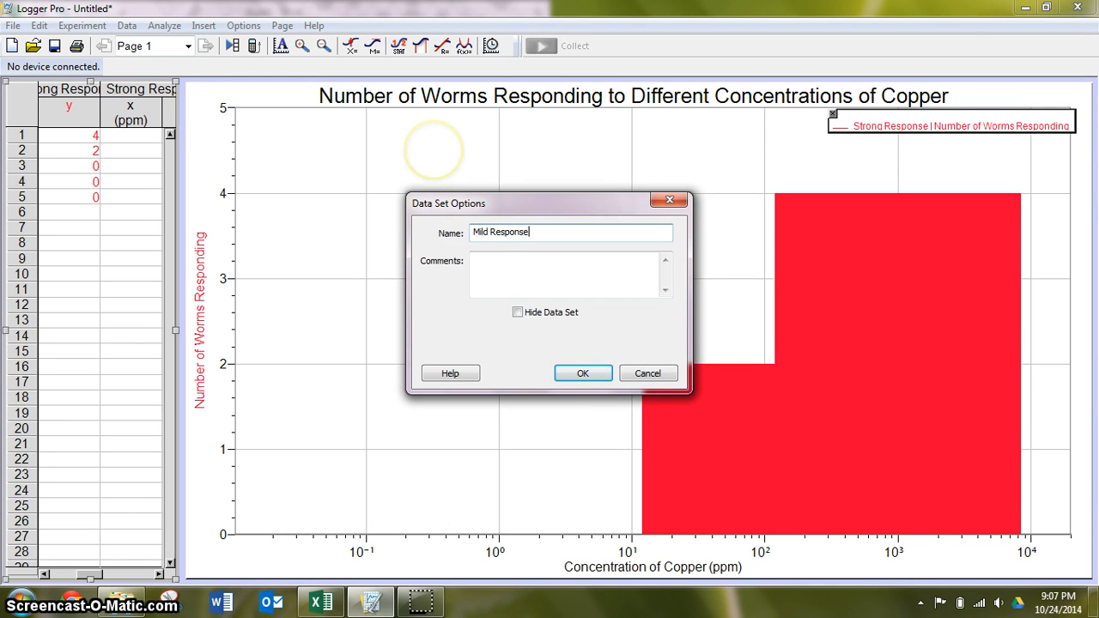
left_click(584, 373)
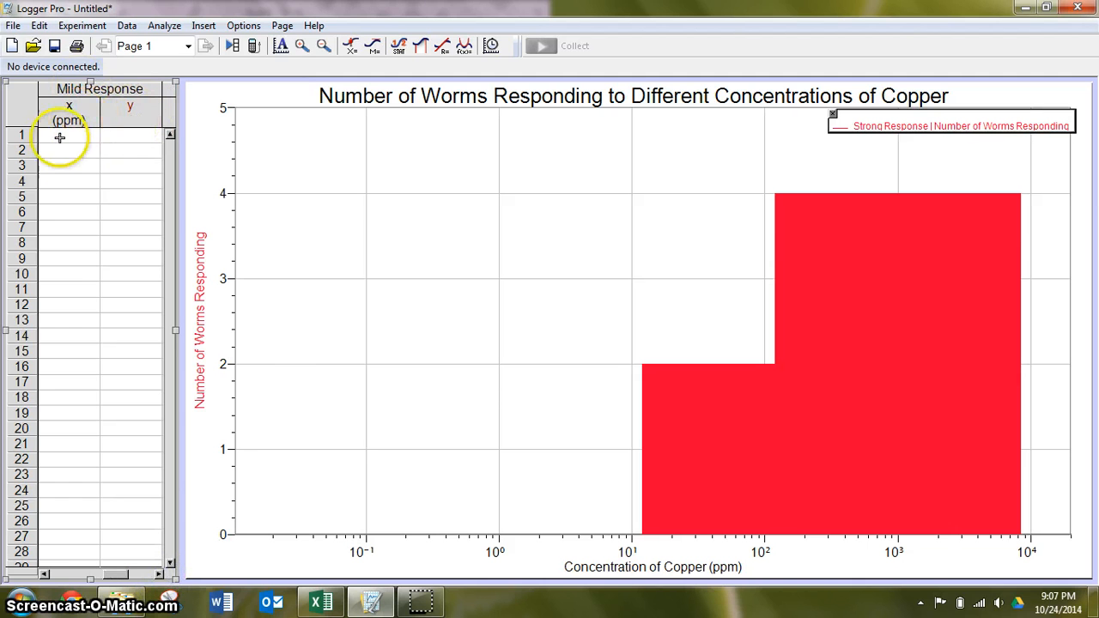
Step: Enter Mild Response concentrations 1000 to 0.1 ppm and begin its worm counts from Excel
type("1")
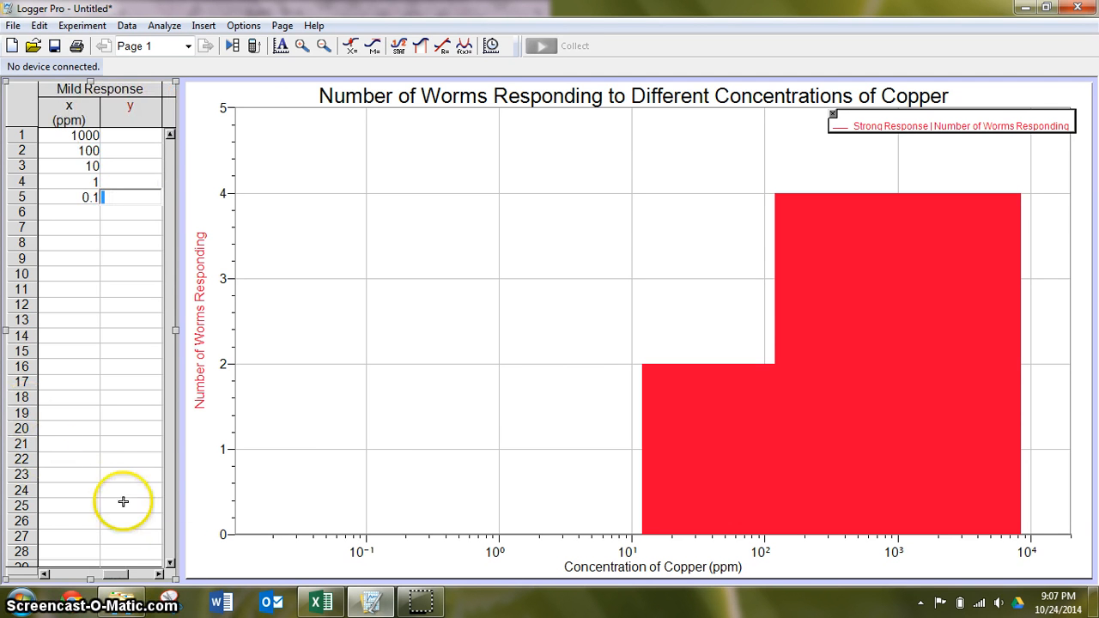
left_click(314, 601)
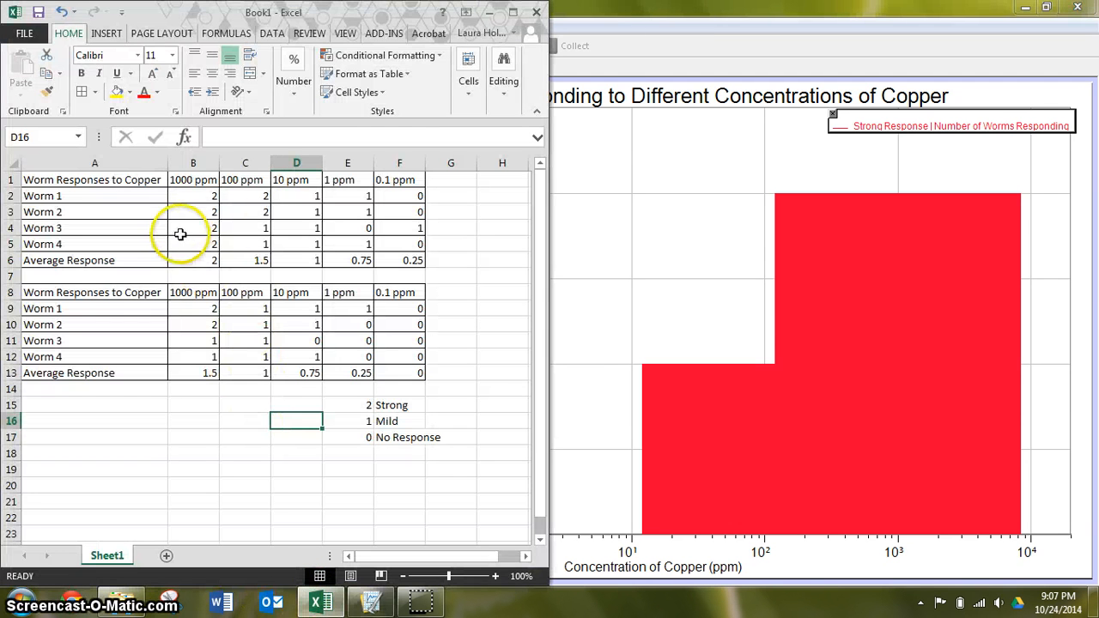
mouse_move(205, 256)
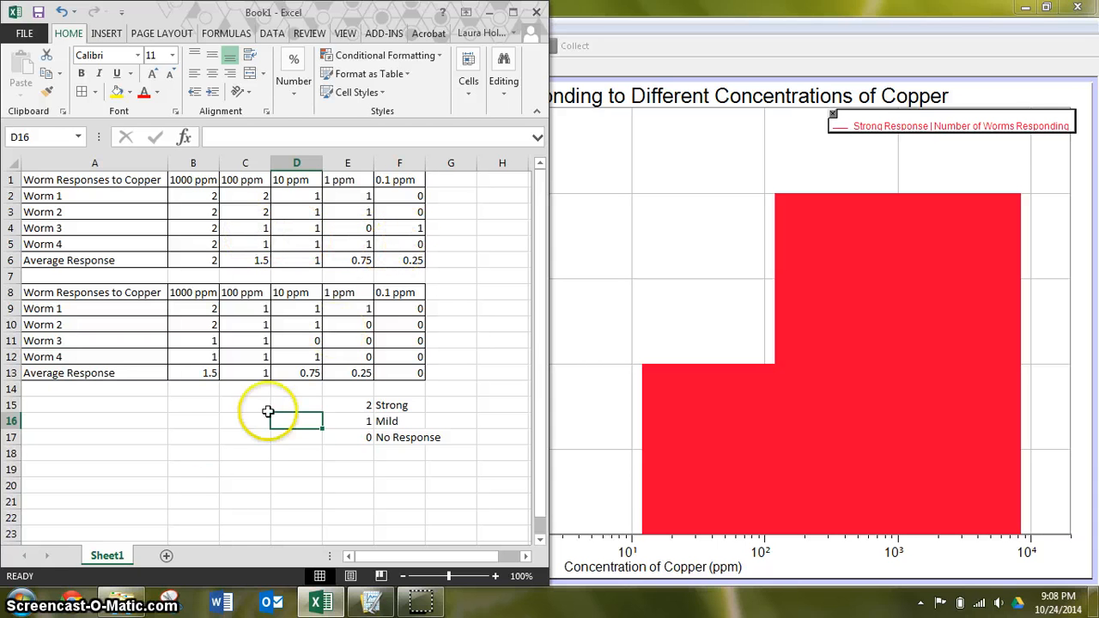
mouse_move(213, 507)
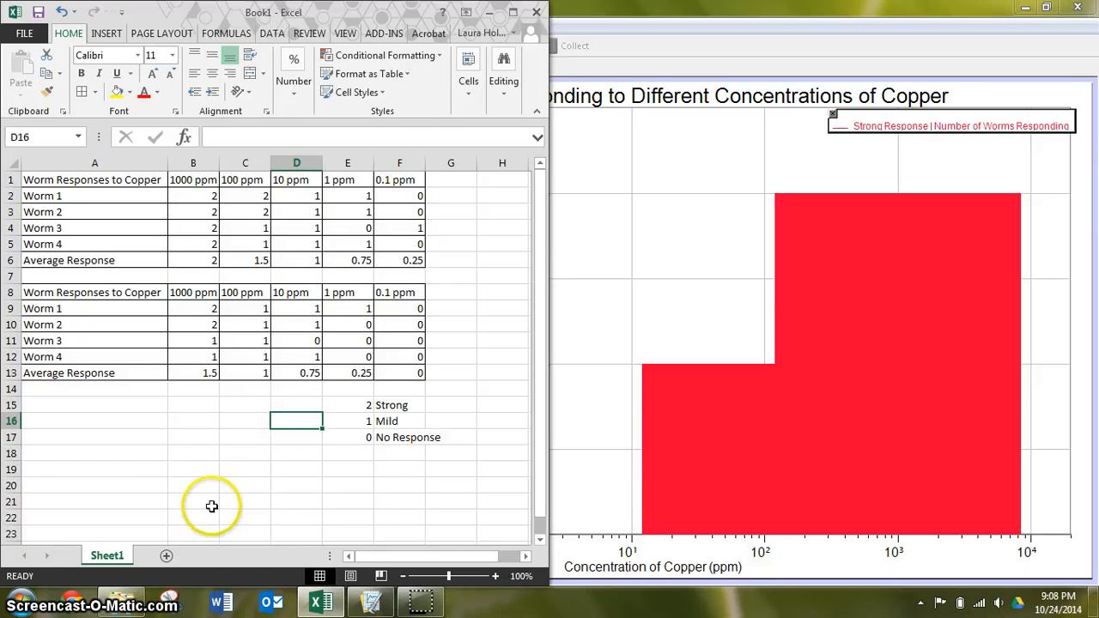
left_click(371, 602)
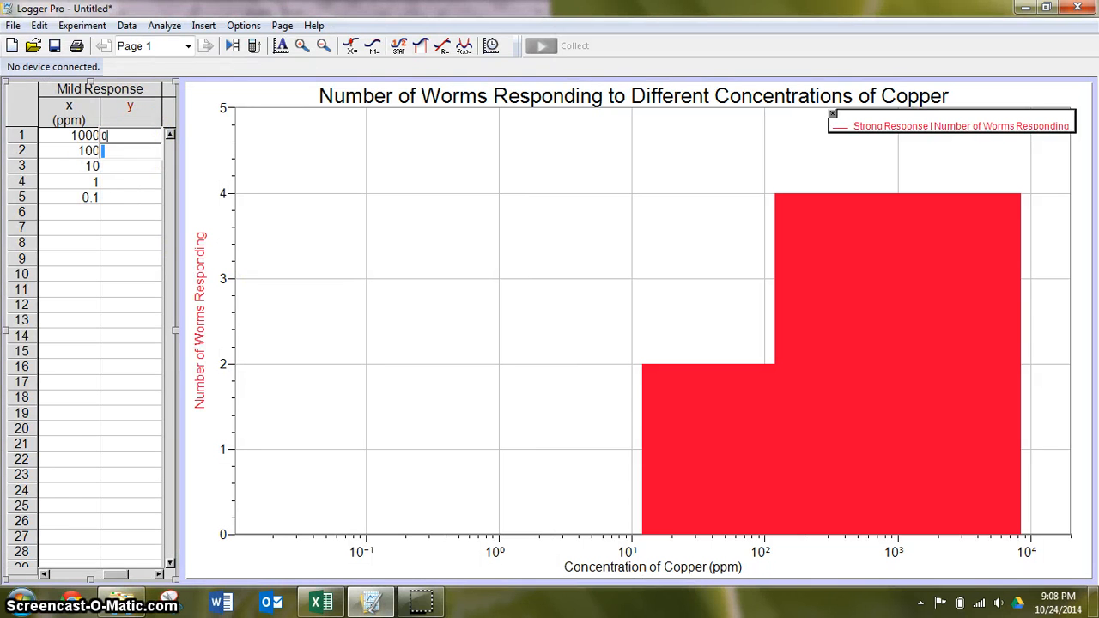
type("2")
left_click(130, 165)
type("4")
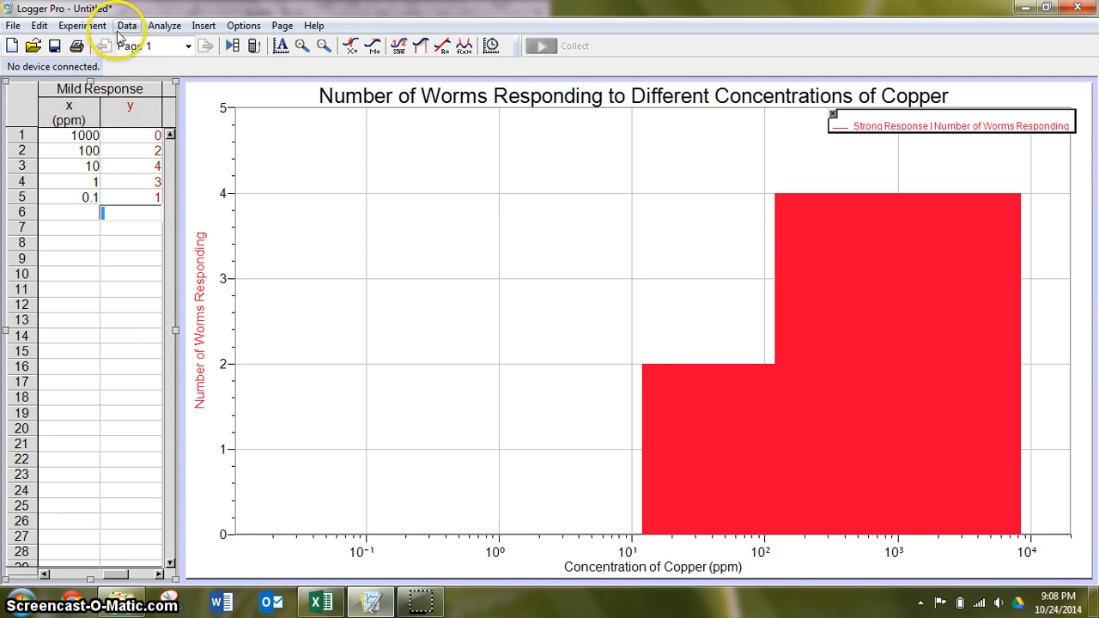
Step: Add a third data set and name it 'No Response'
left_click(136, 25)
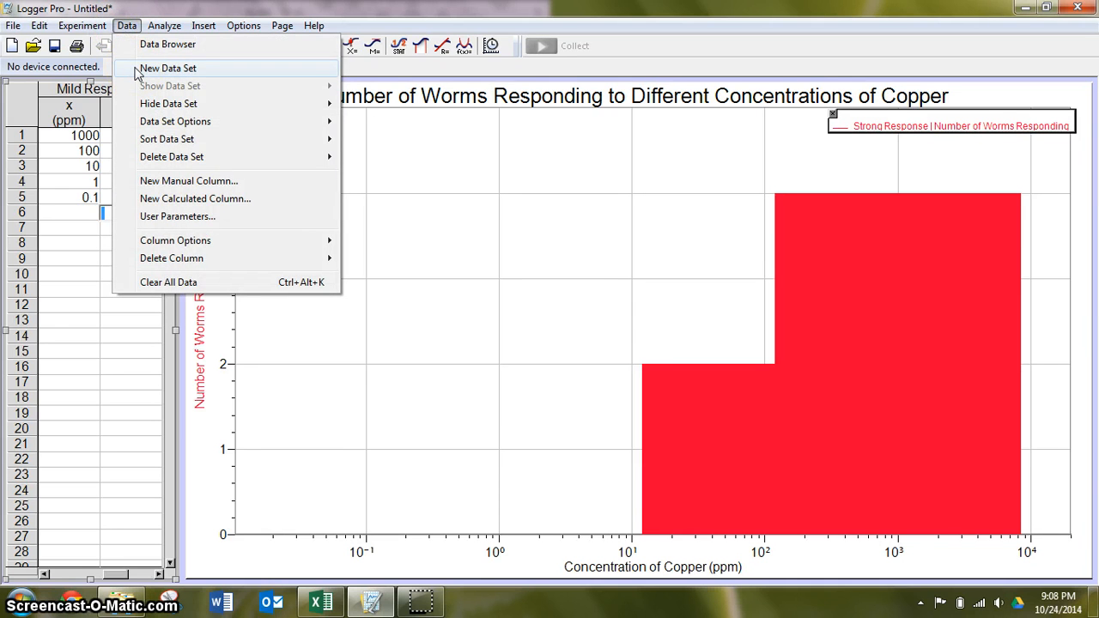
left_click(172, 69)
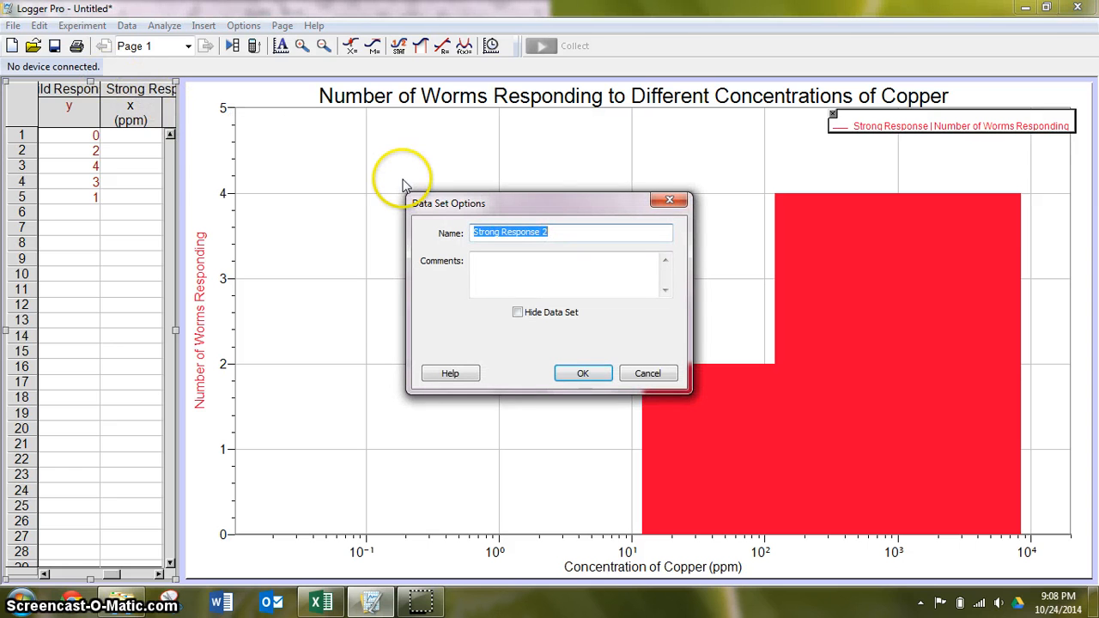
type("No Re")
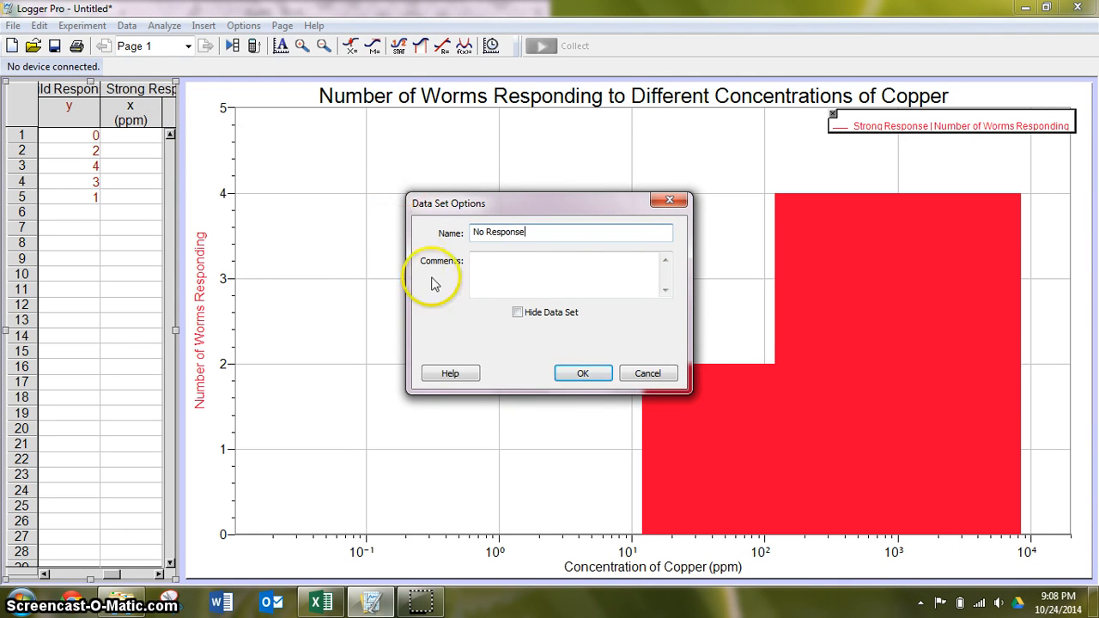
left_click(584, 373)
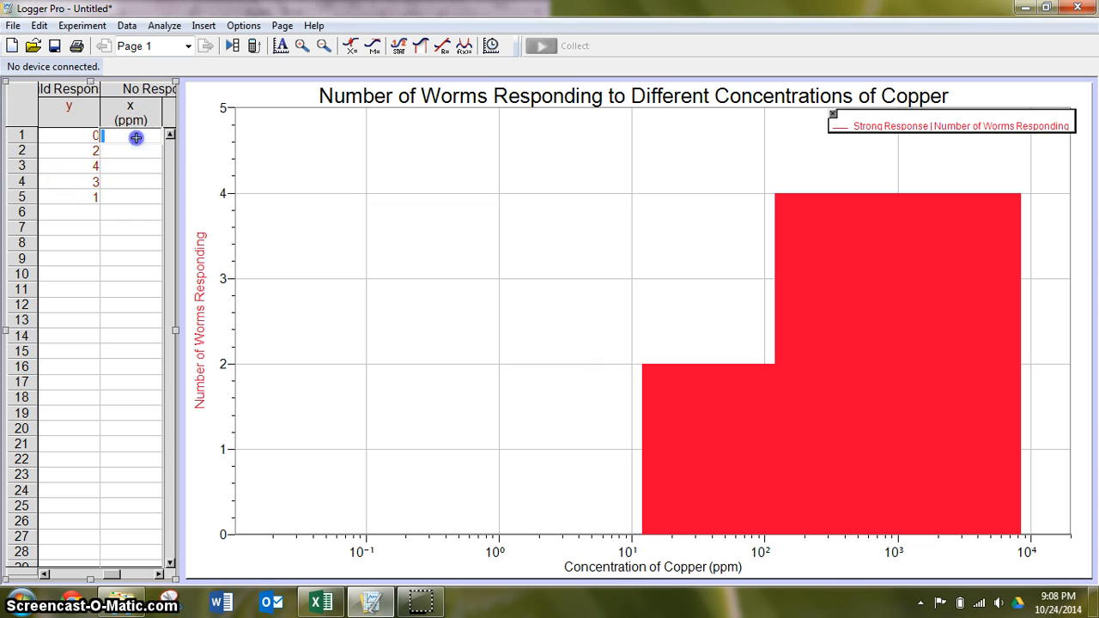
Step: Enter the concentrations 1000, 100, 10, 1 and .1 ppm into the No Response x column
type("1000")
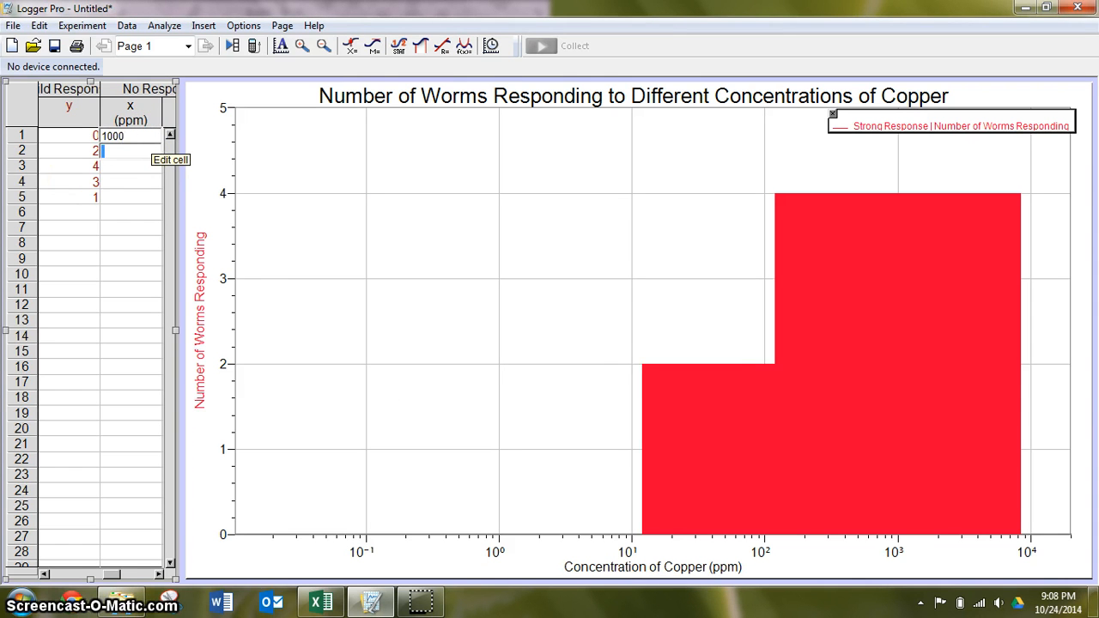
type("100")
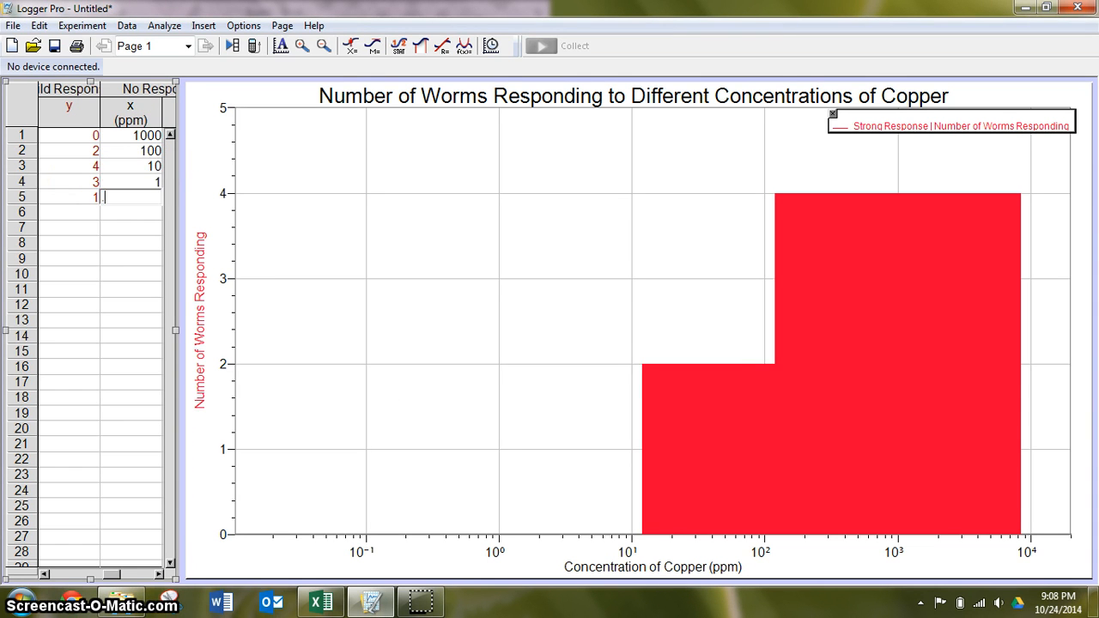
type(".1")
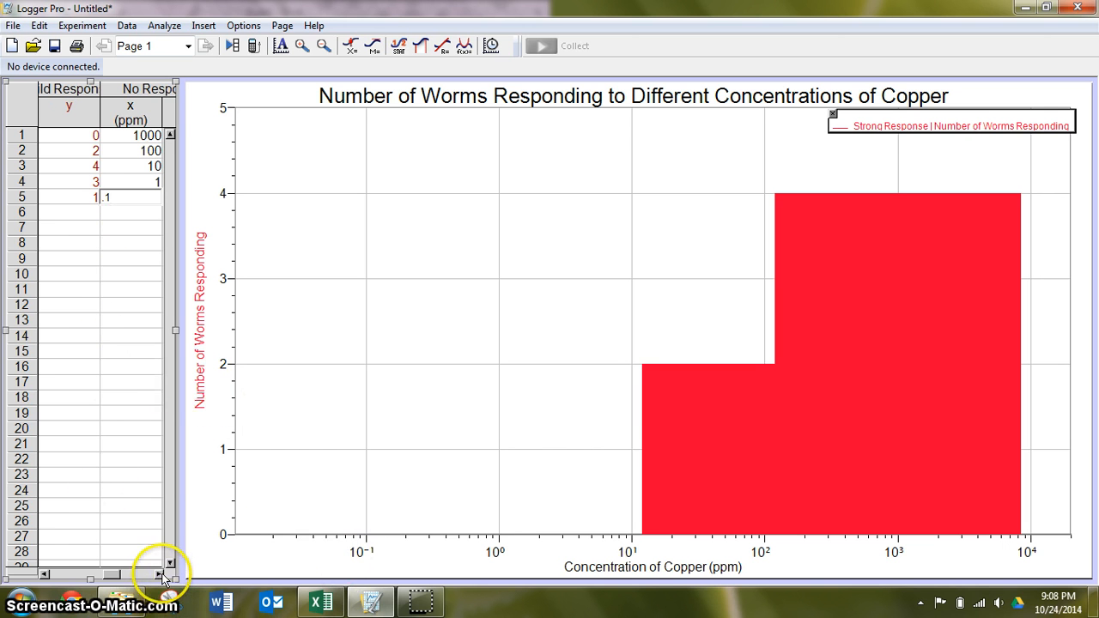
left_click(282, 26)
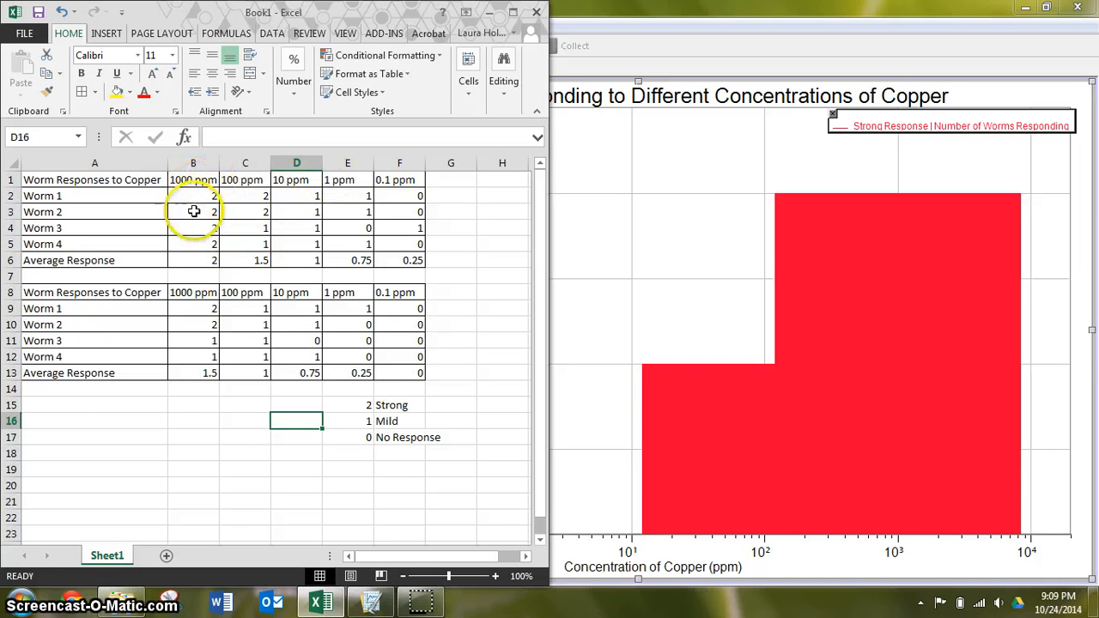
mouse_move(347, 230)
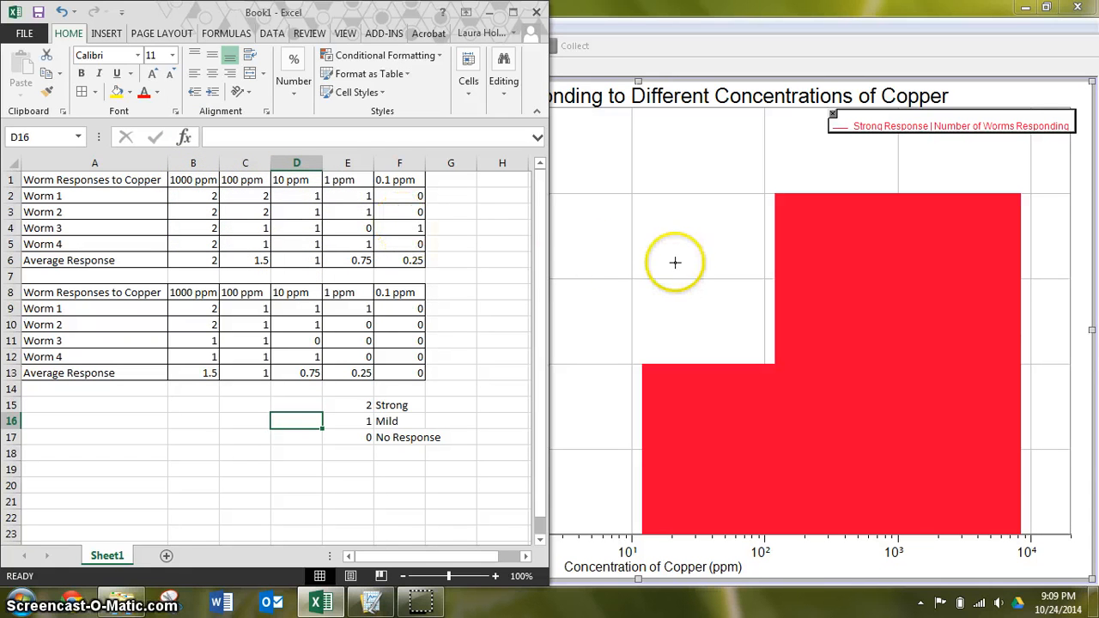
mouse_move(362, 226)
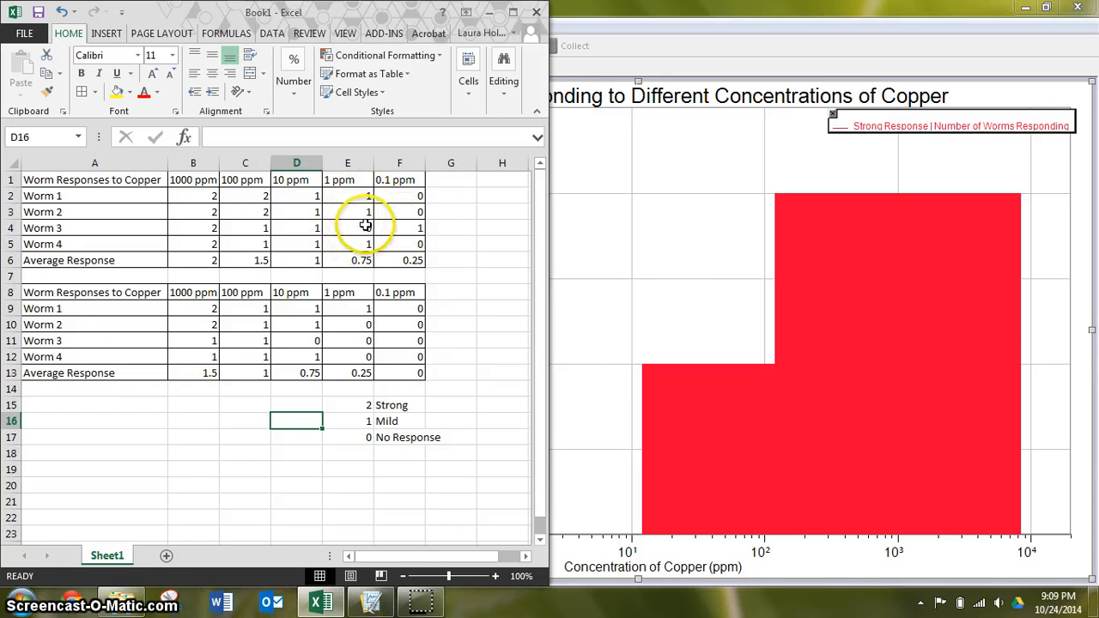
left_click(371, 601)
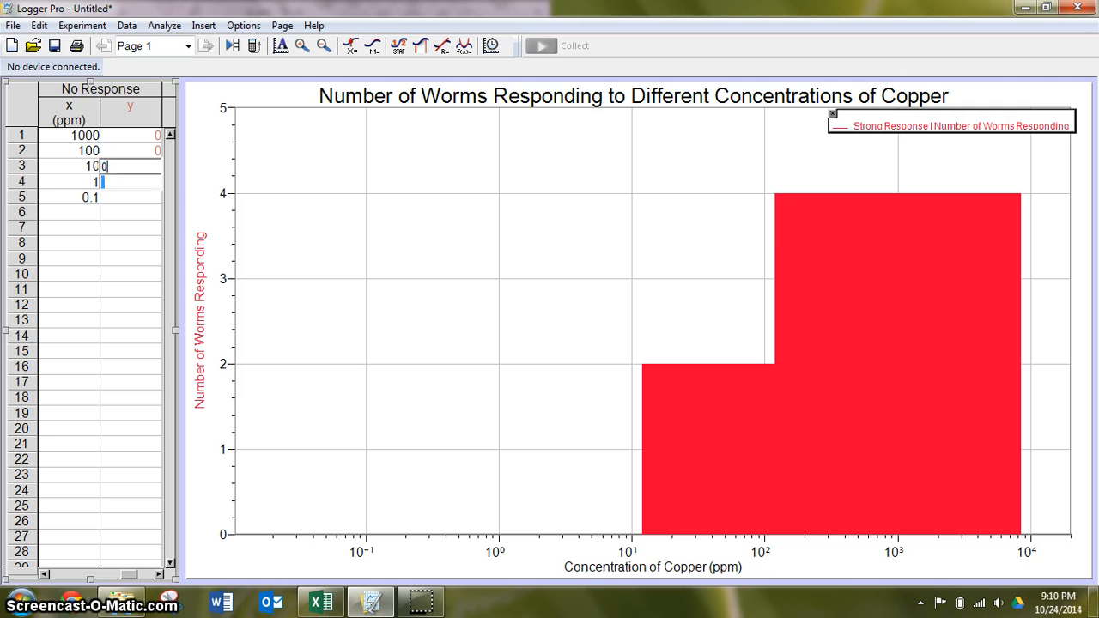
Step: Enter the No Response worm counts 0, 0, 0, 1, 3 against their concentrations
type("1")
left_click(131, 196)
type("3")
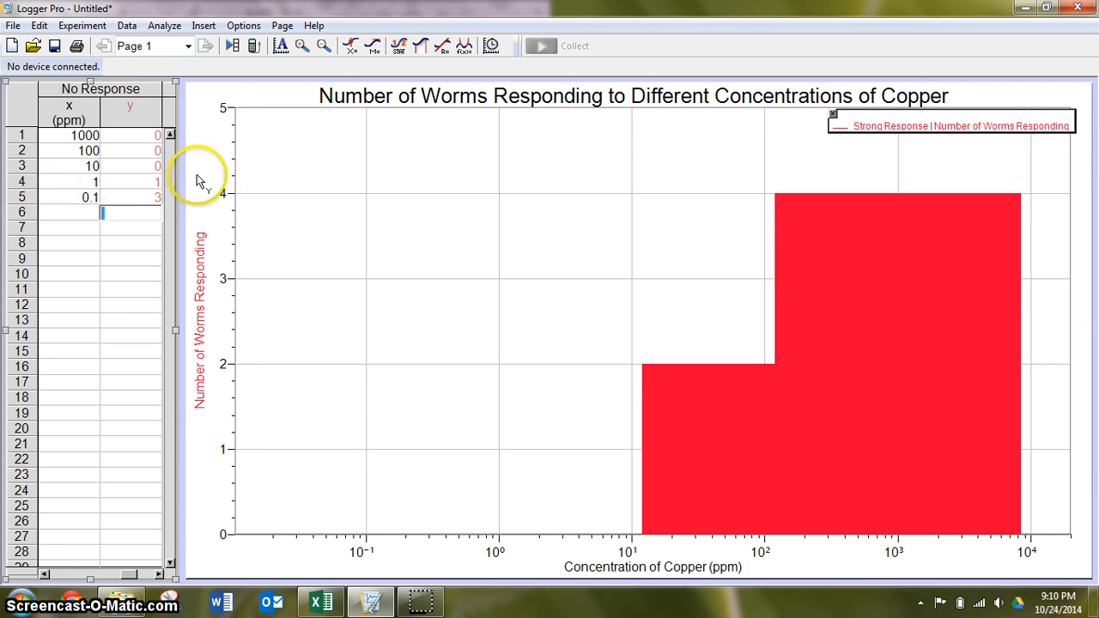
mouse_move(340, 223)
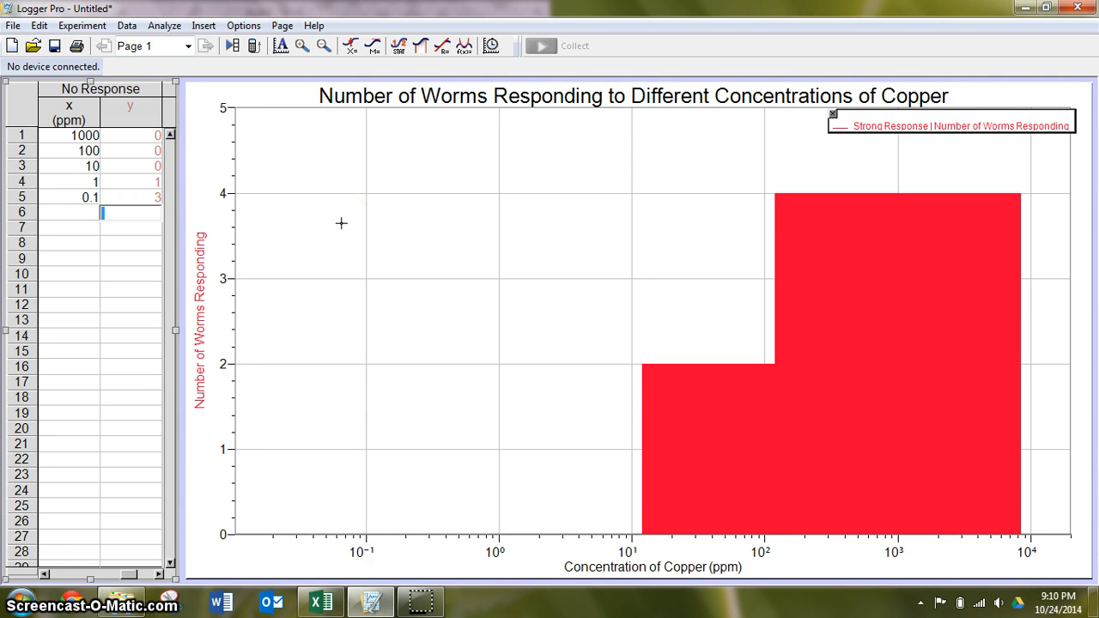
Step: In Graph Options, plot Number of Worms Responding for Mild and No Response alongside Strong
right_click(340, 224)
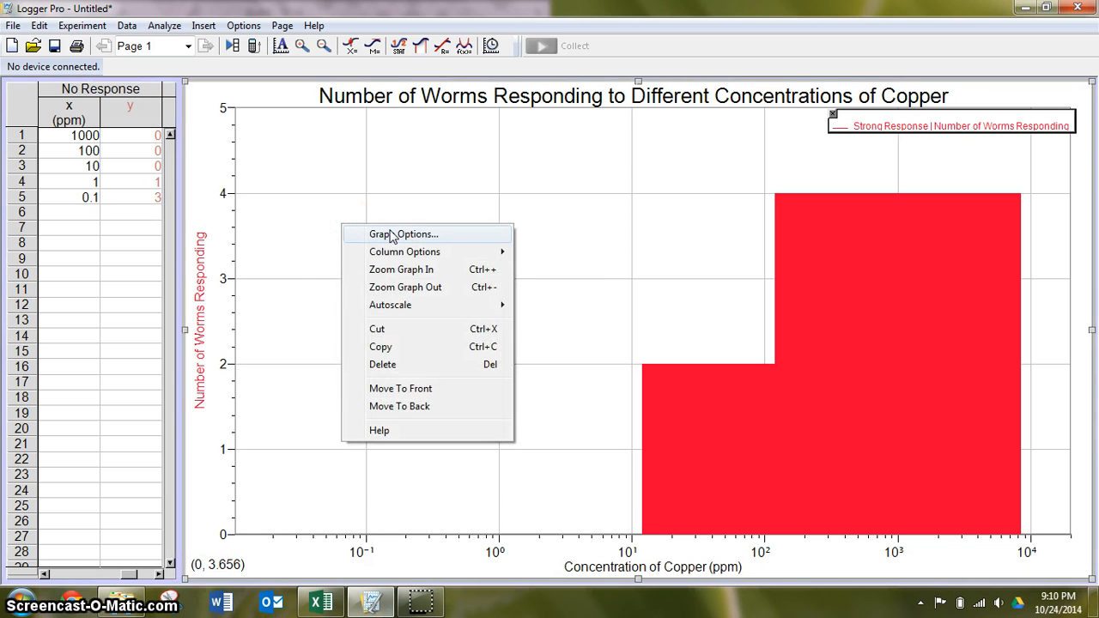
left_click(404, 233)
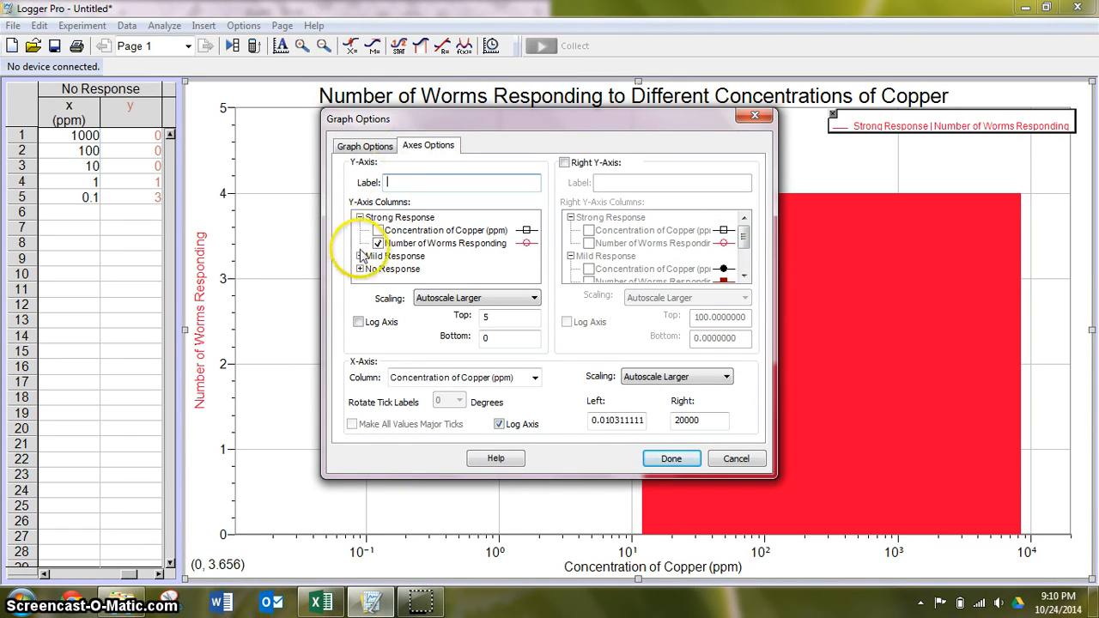
left_click(358, 256)
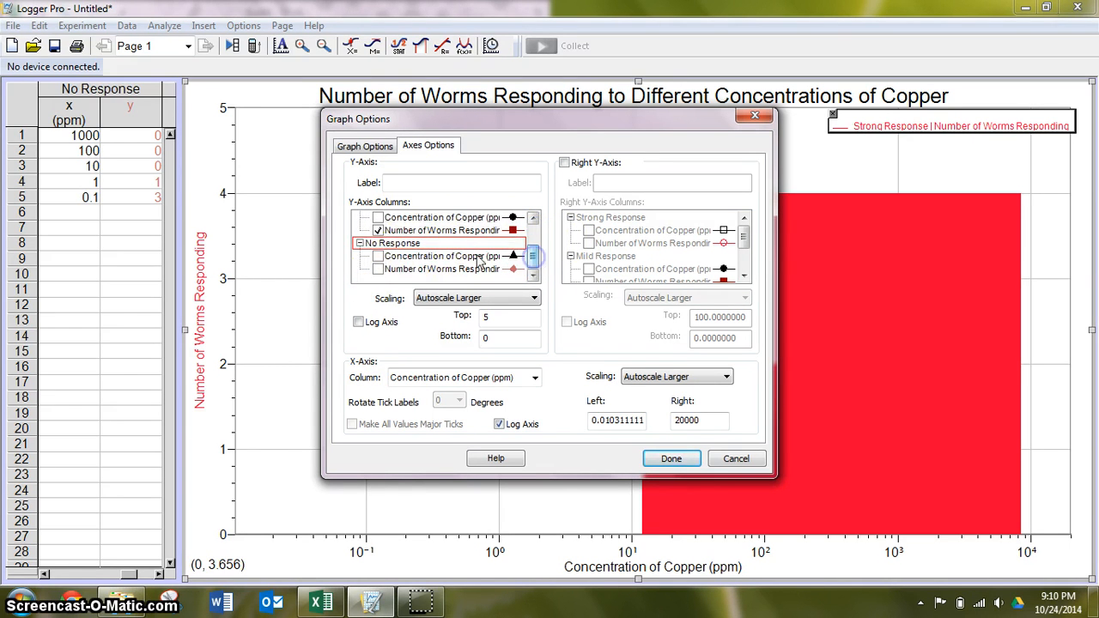
left_click(378, 268)
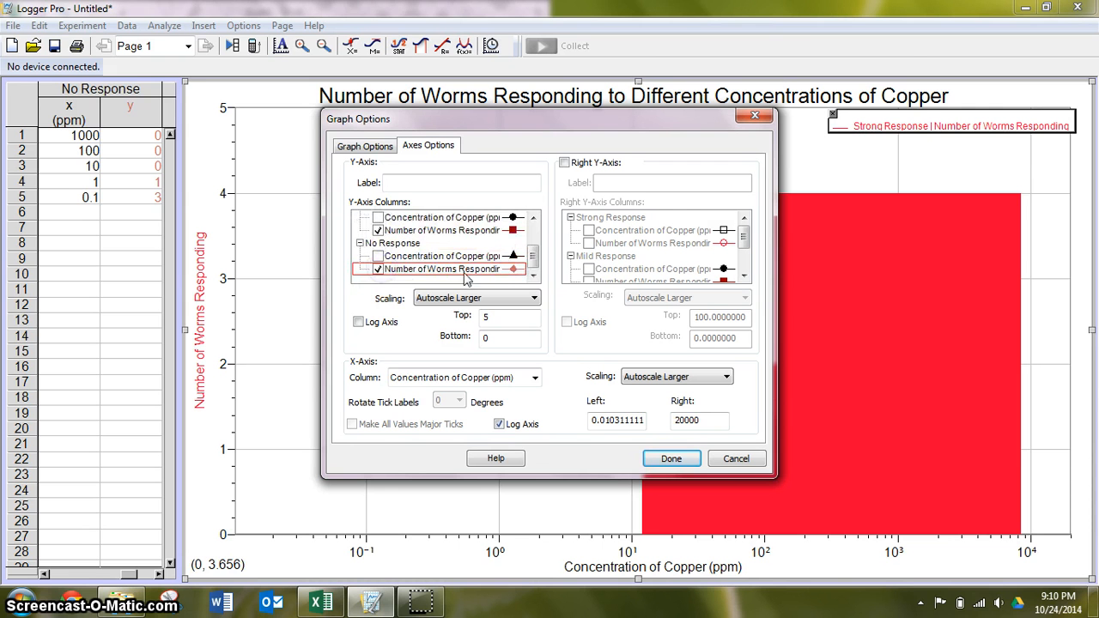
left_click(617, 421)
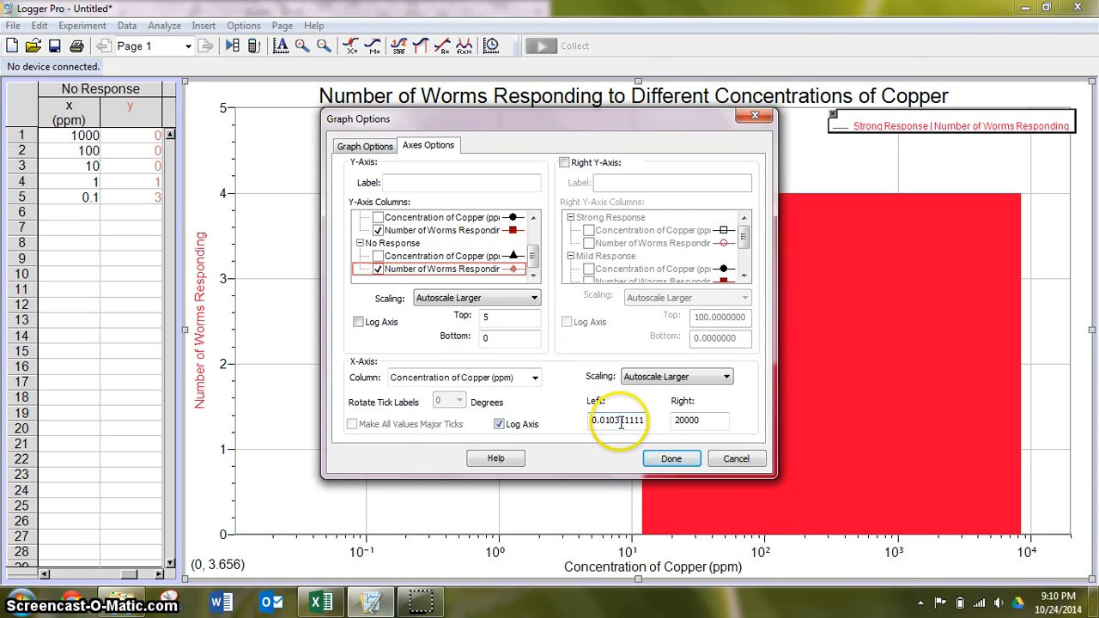
left_click(672, 459)
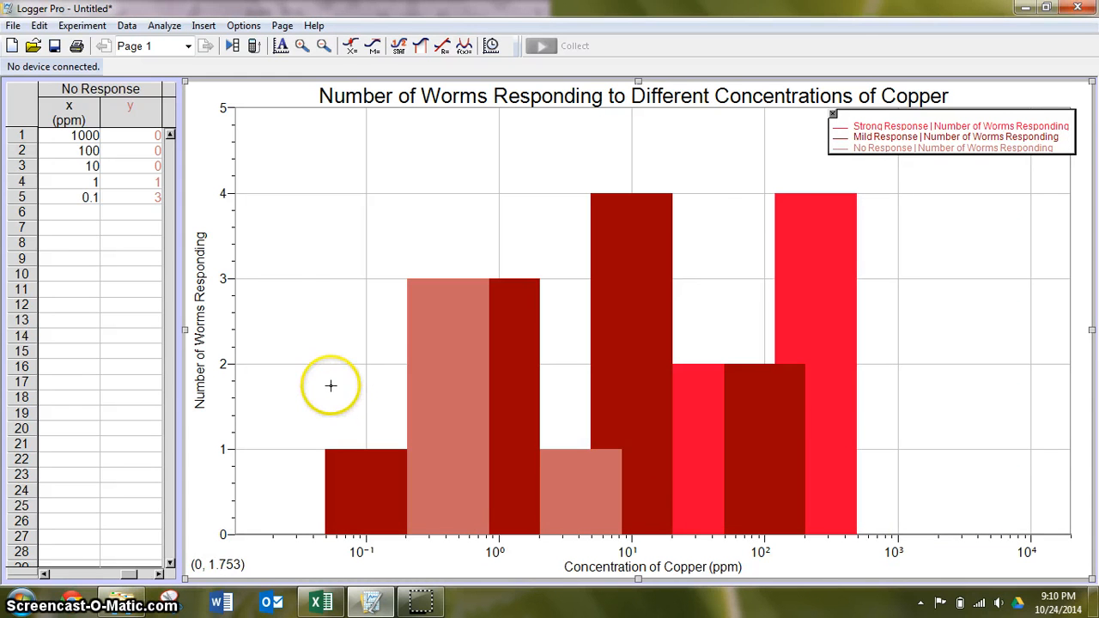
mouse_move(277, 374)
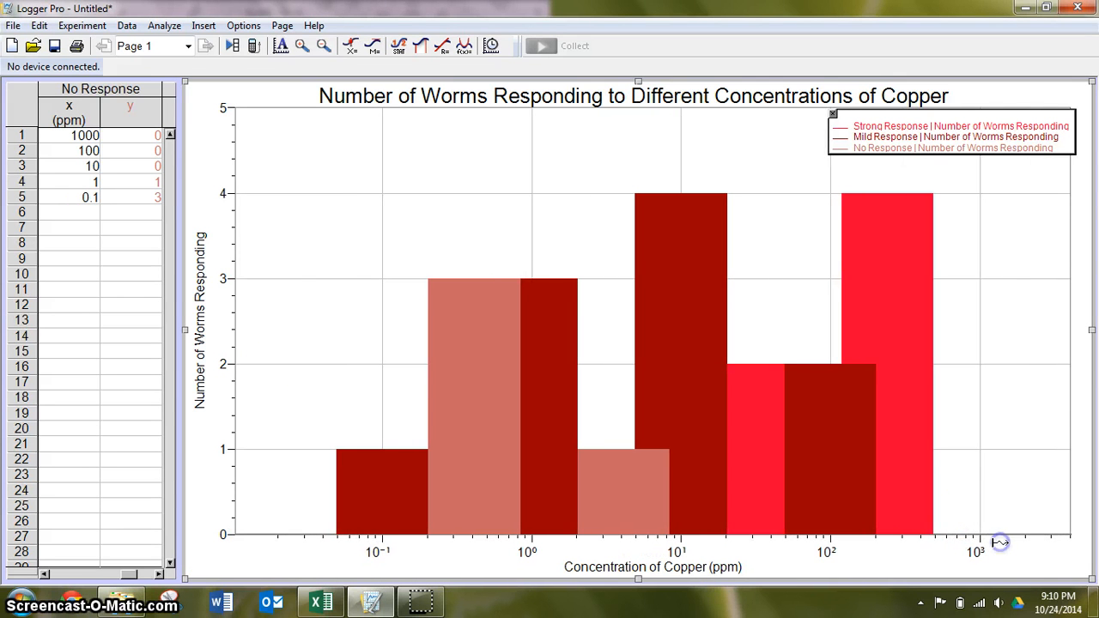
mouse_move(949, 539)
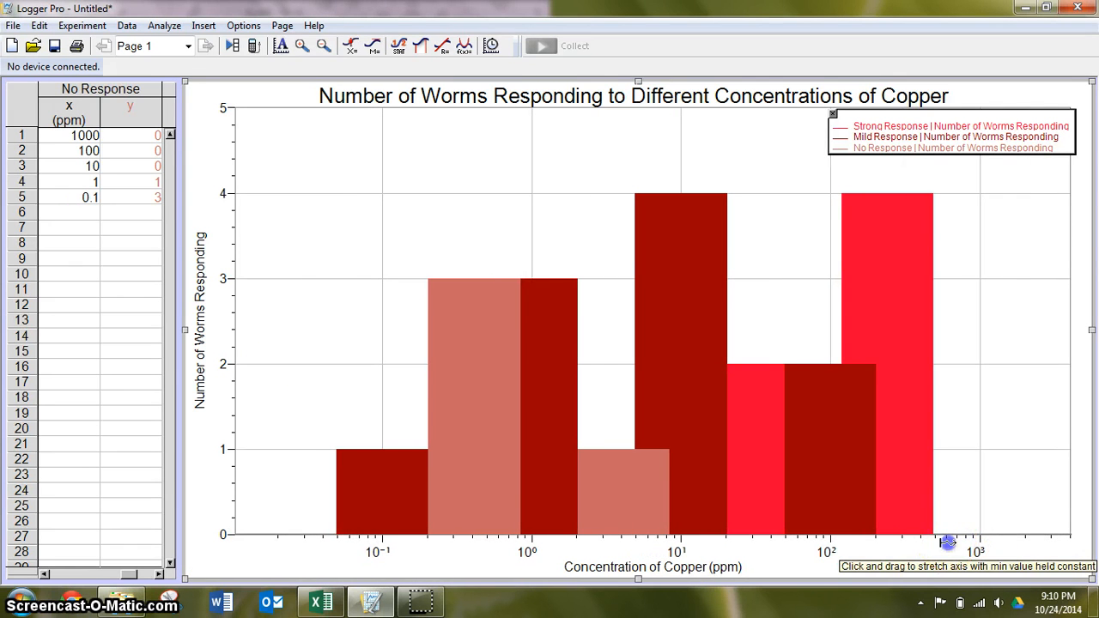
Step: Stretch the log concentration axis from about 0.1 to 1000 ppm to separate the bars
left_click_drag(949, 542, 1061, 543)
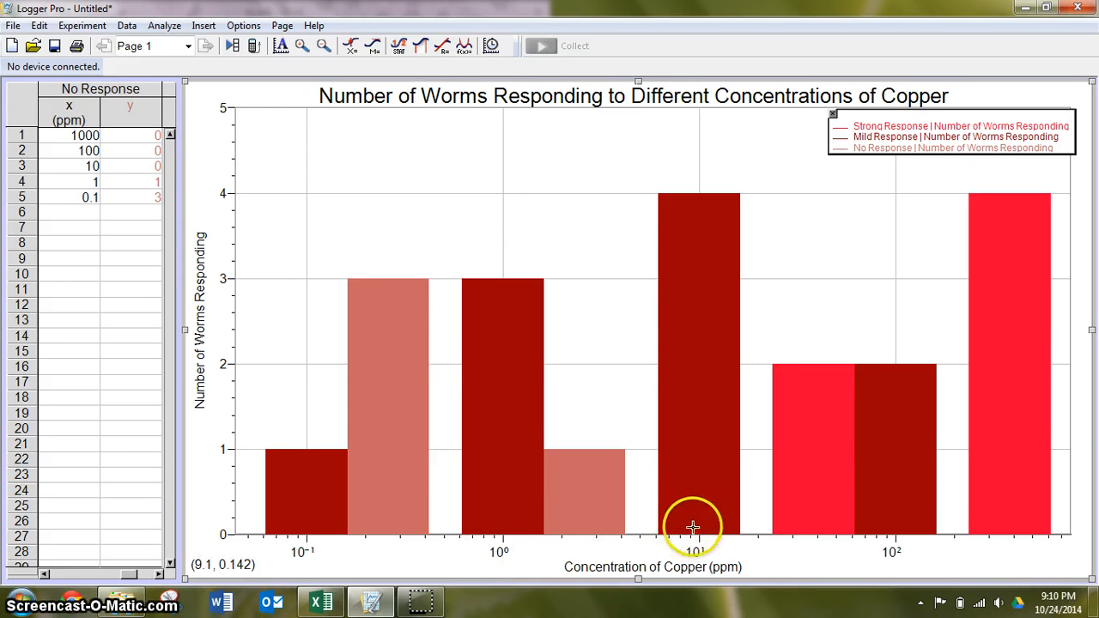
mouse_move(874, 553)
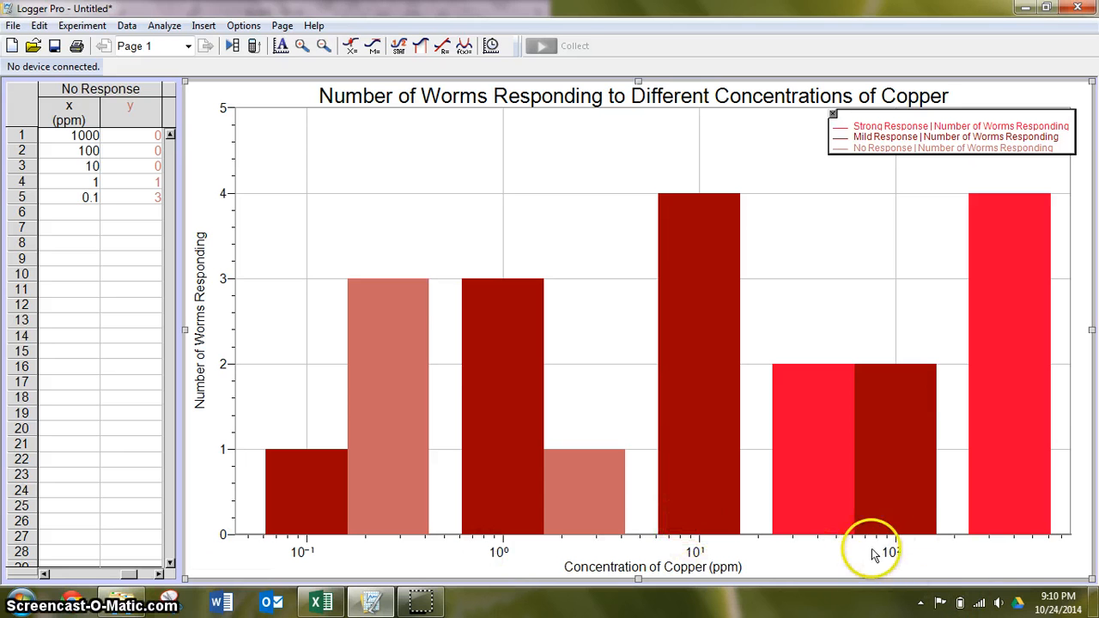
mouse_move(883, 531)
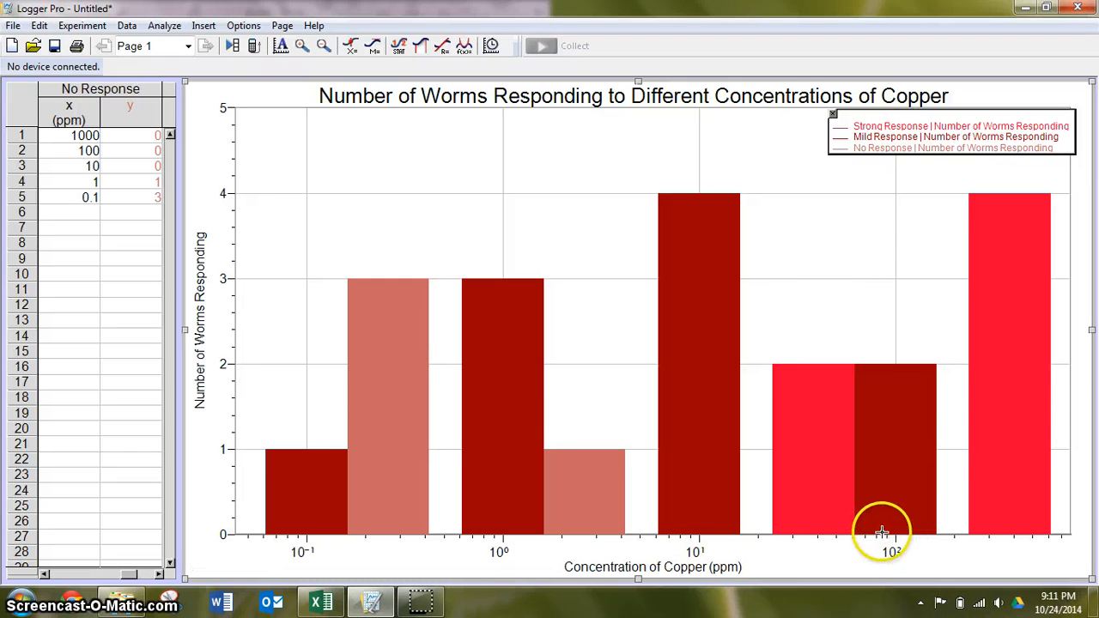
mouse_move(1020, 546)
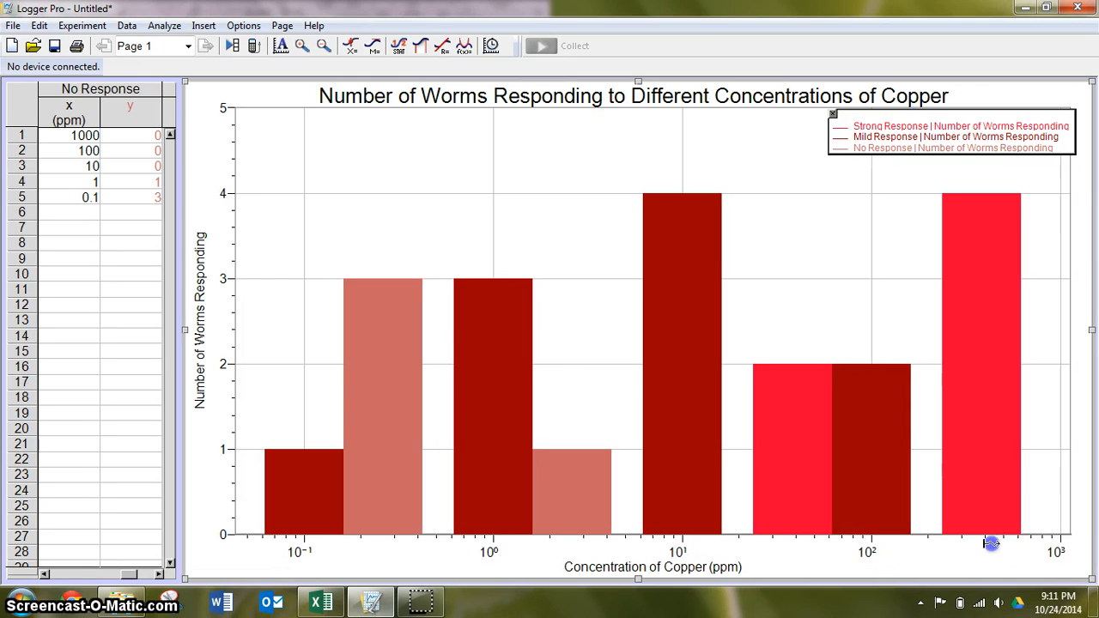
mouse_move(586, 206)
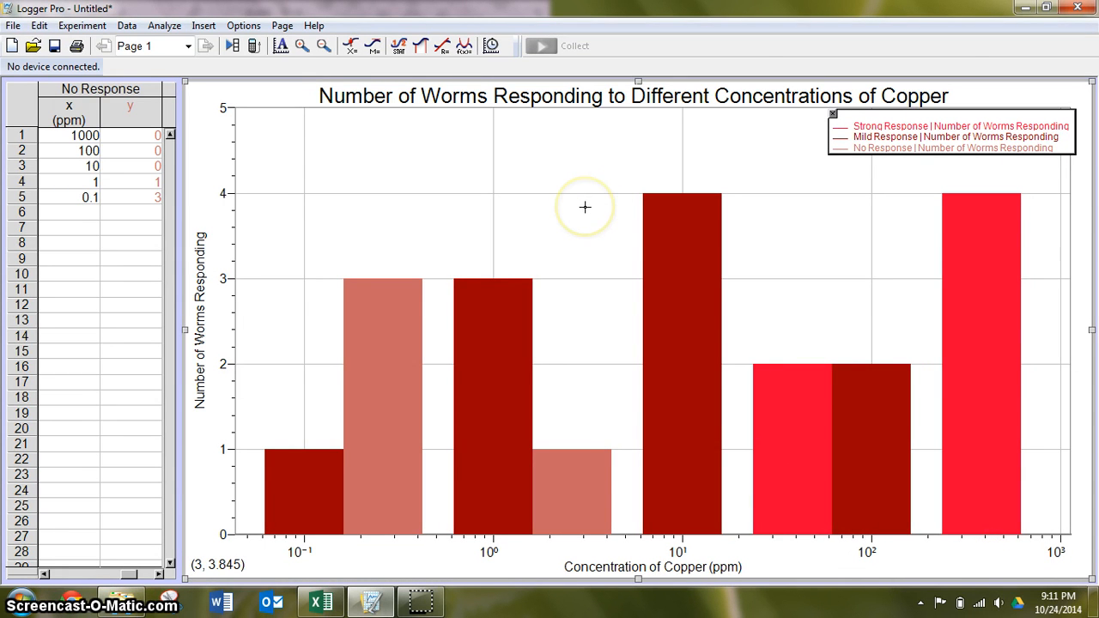
mouse_move(435, 154)
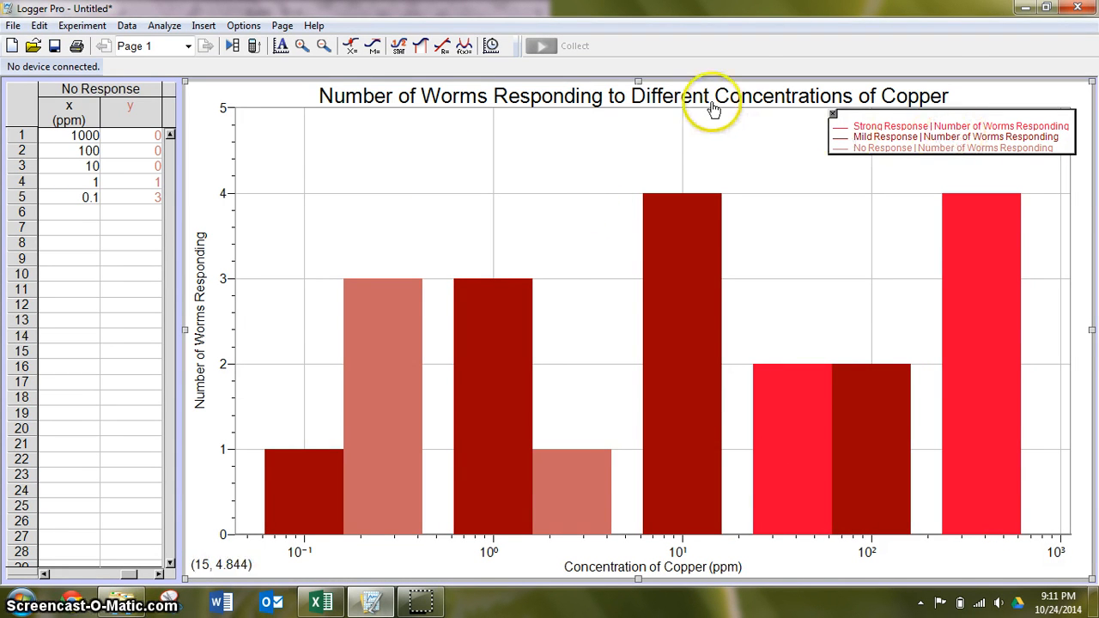
mouse_move(514, 404)
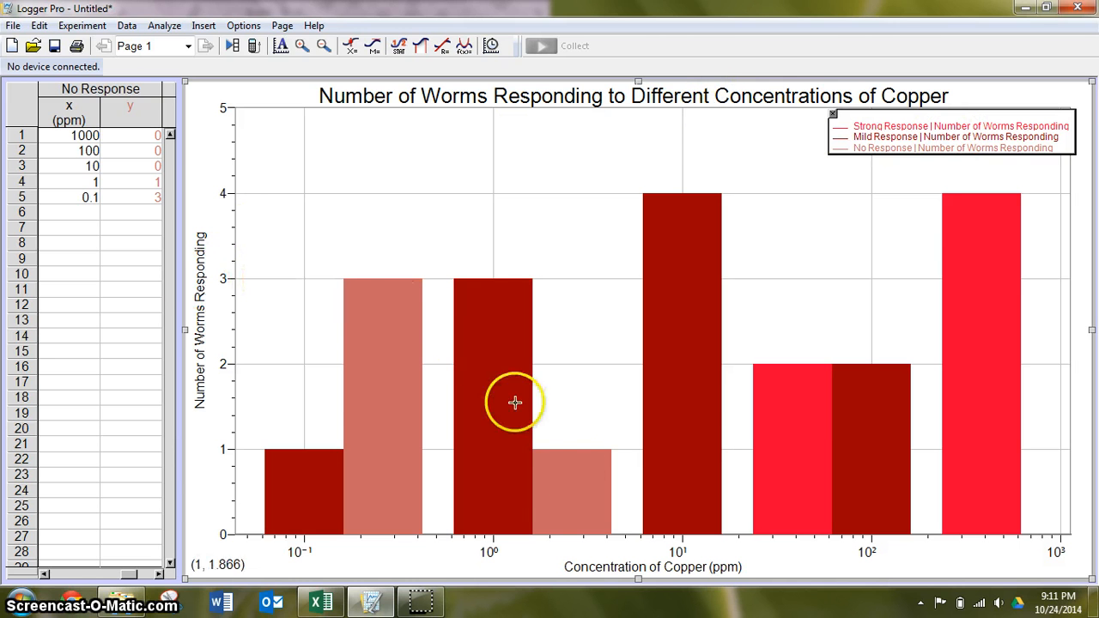
mouse_move(637, 368)
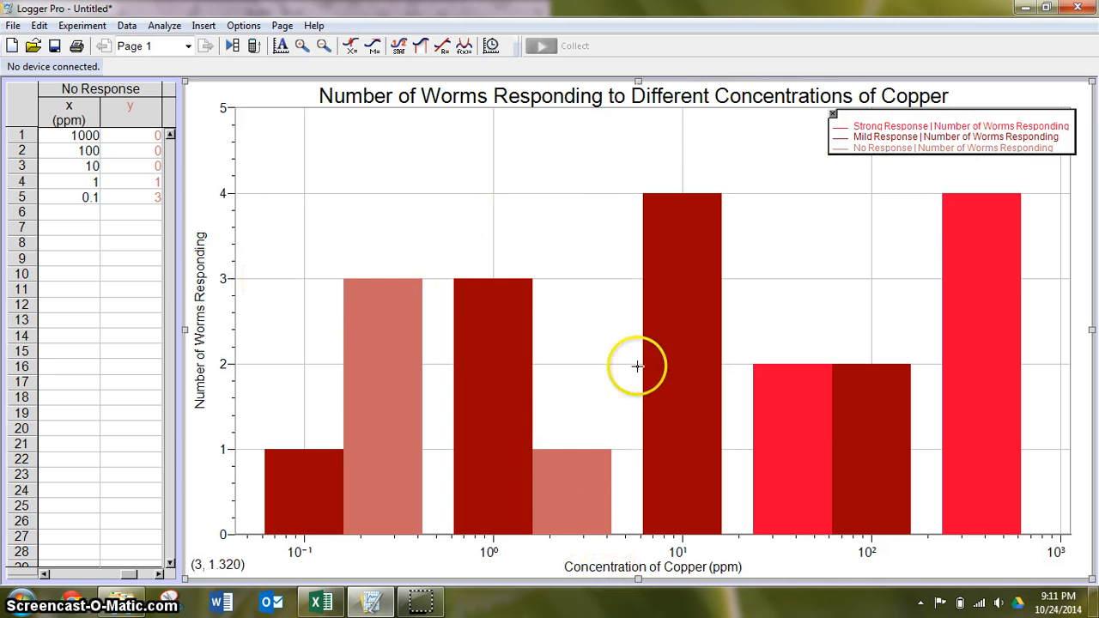
mouse_move(402, 165)
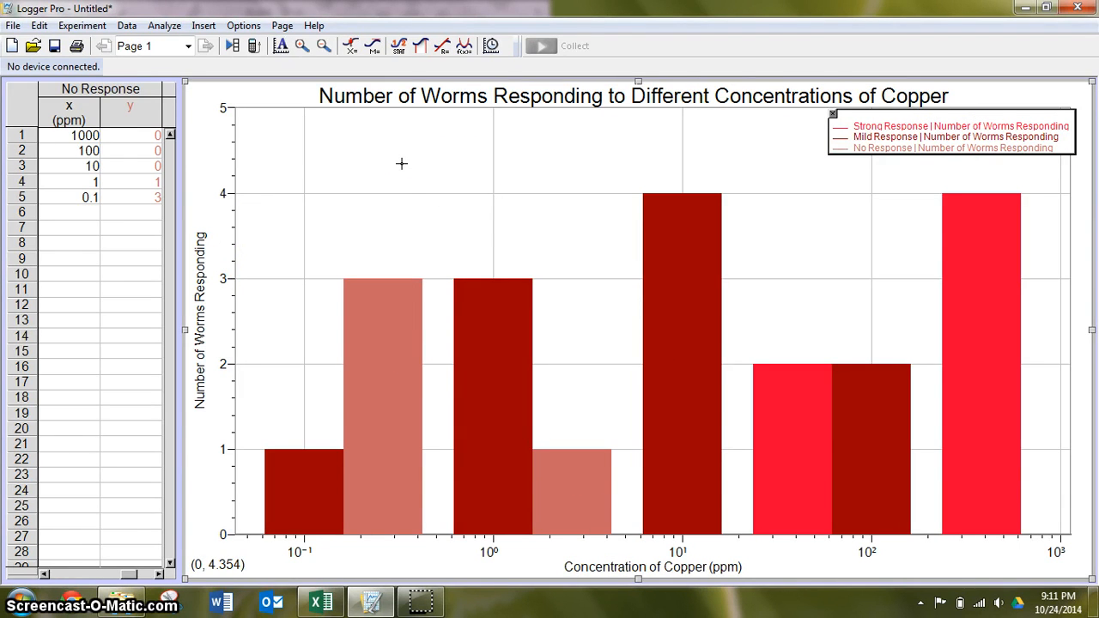